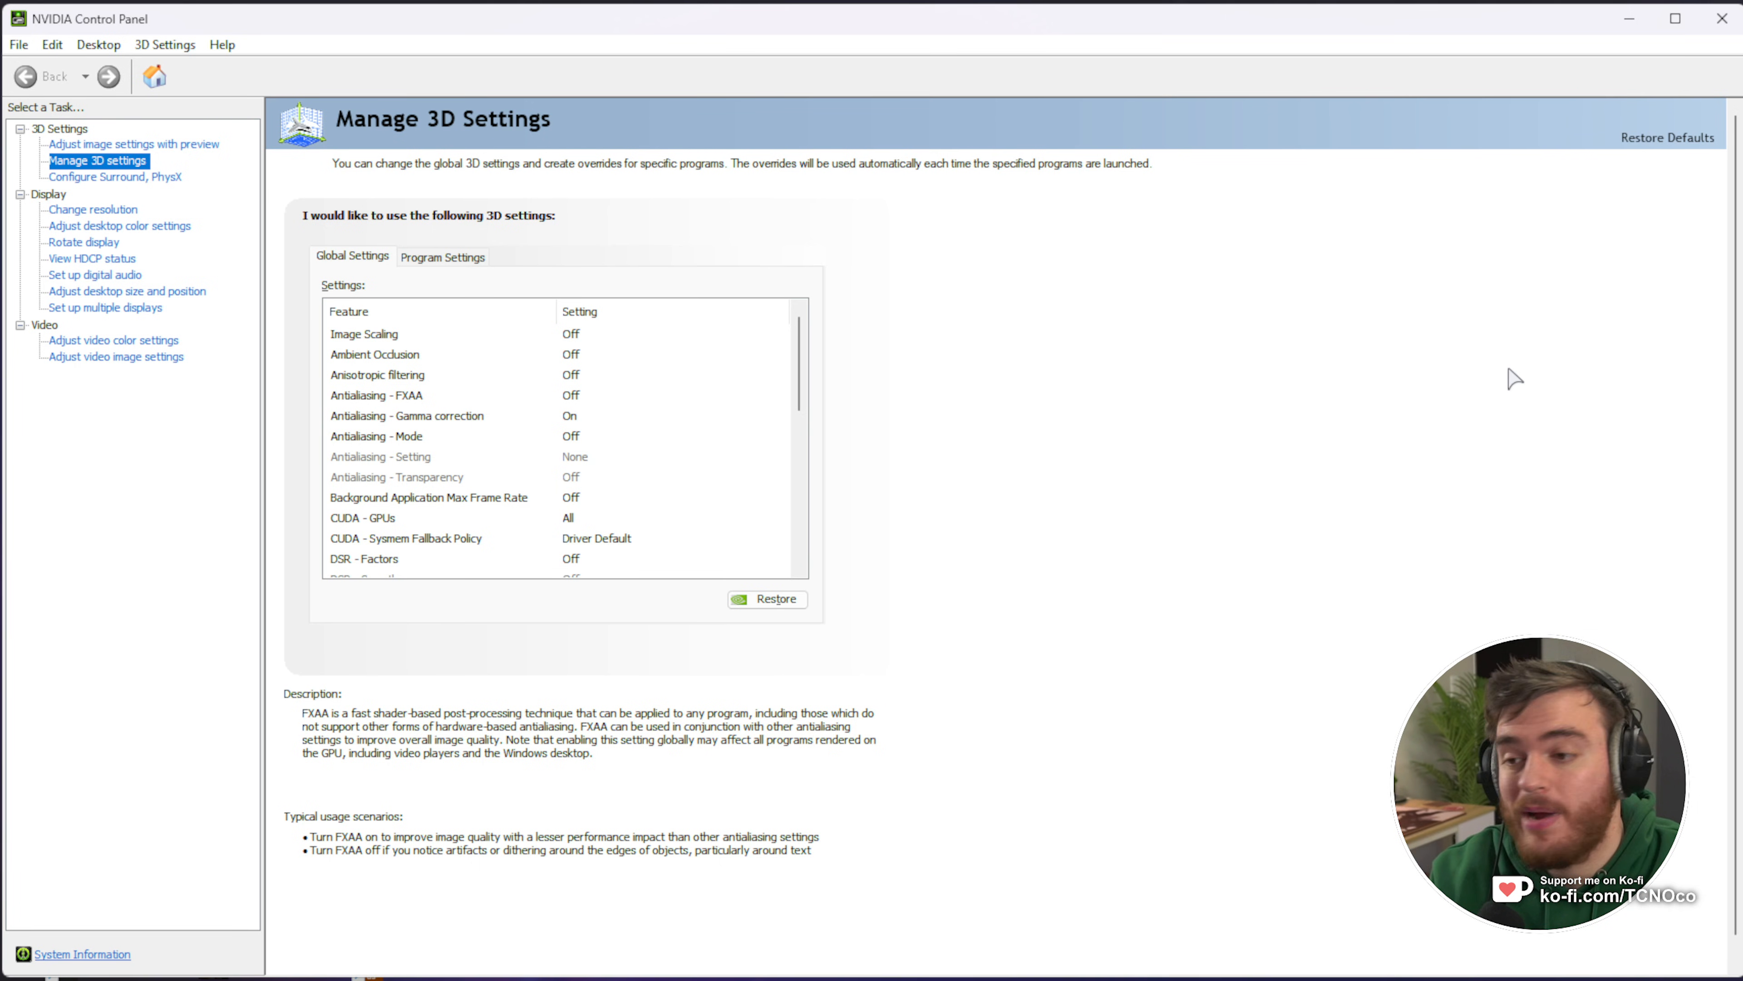
pyautogui.moveTo(1210, 180)
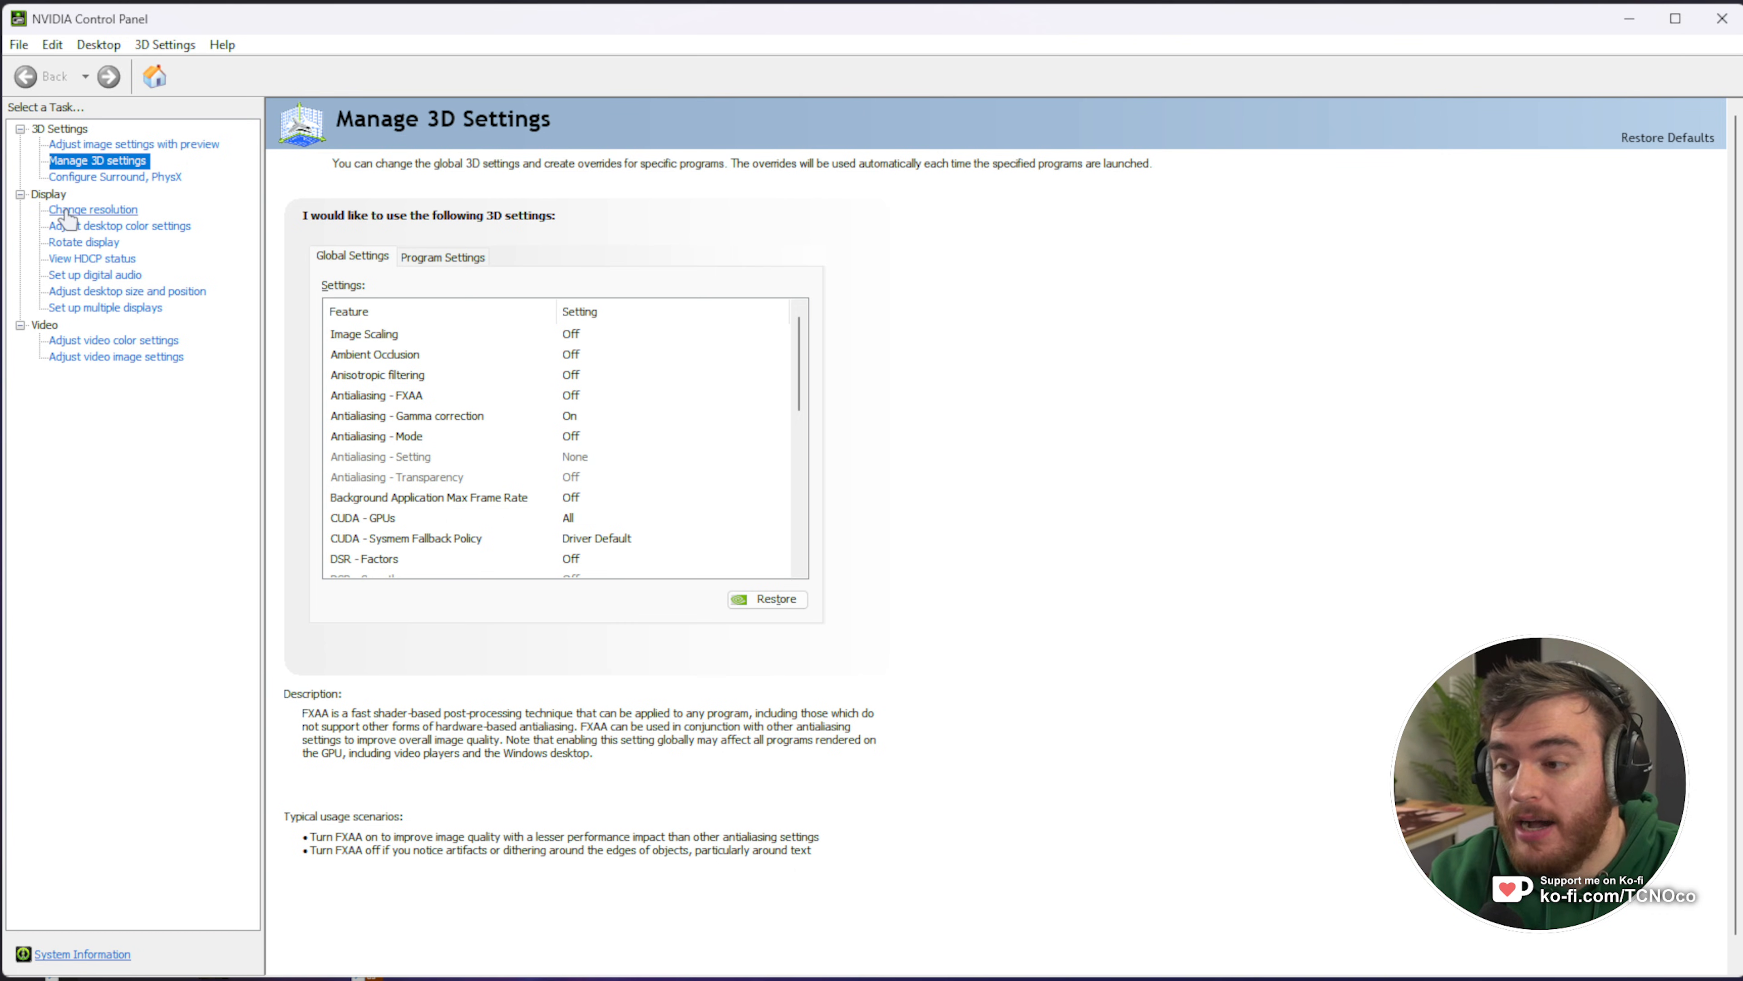
# - Reach the Change resolution page and bring up the Customize resolutions dialog
pyautogui.click(92, 209)
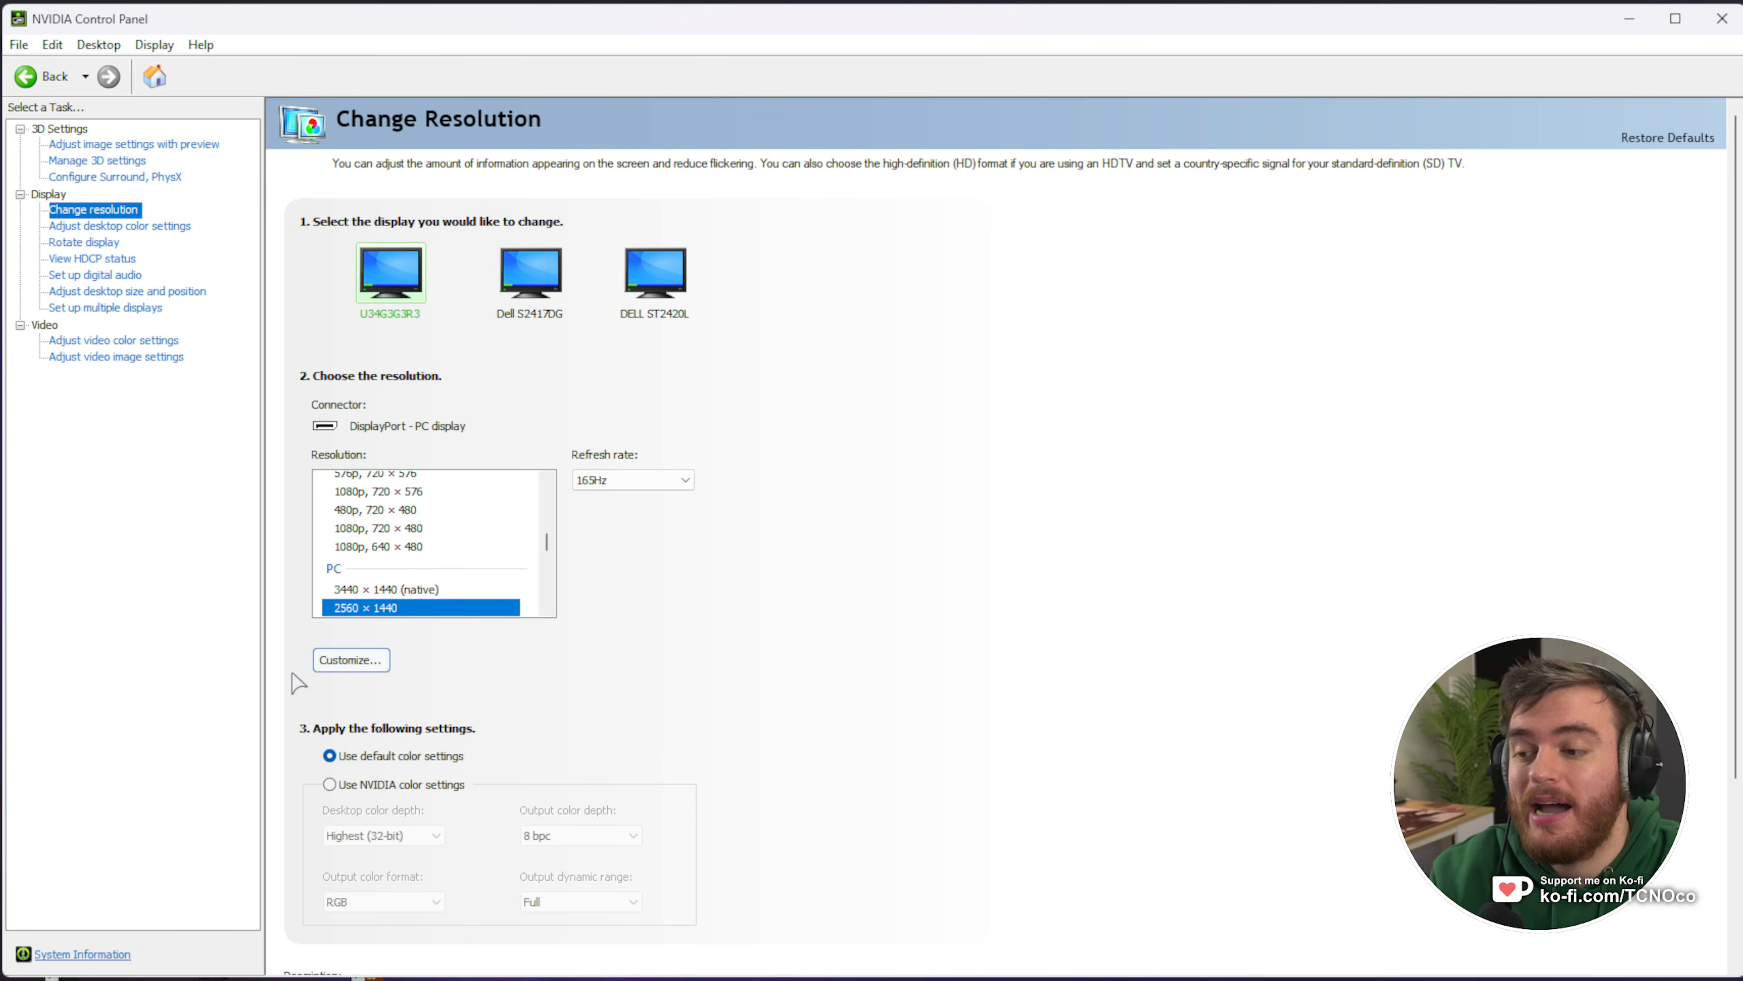
pyautogui.moveTo(537, 295)
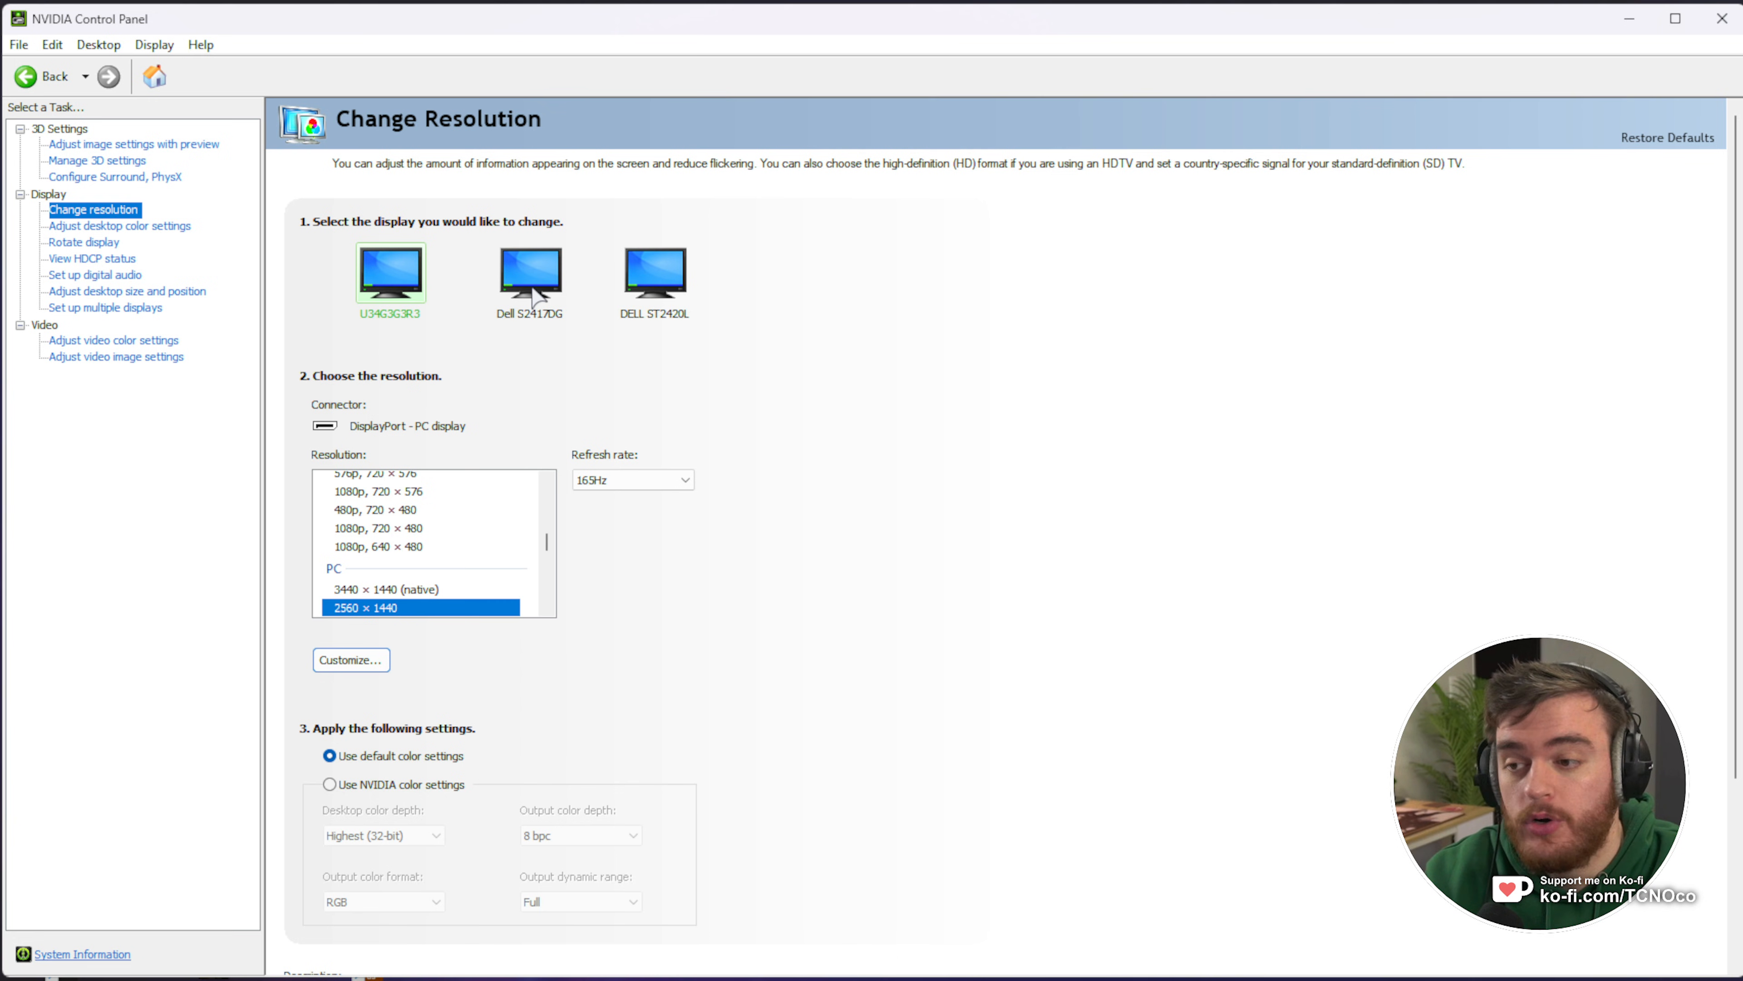
pyautogui.click(350, 659)
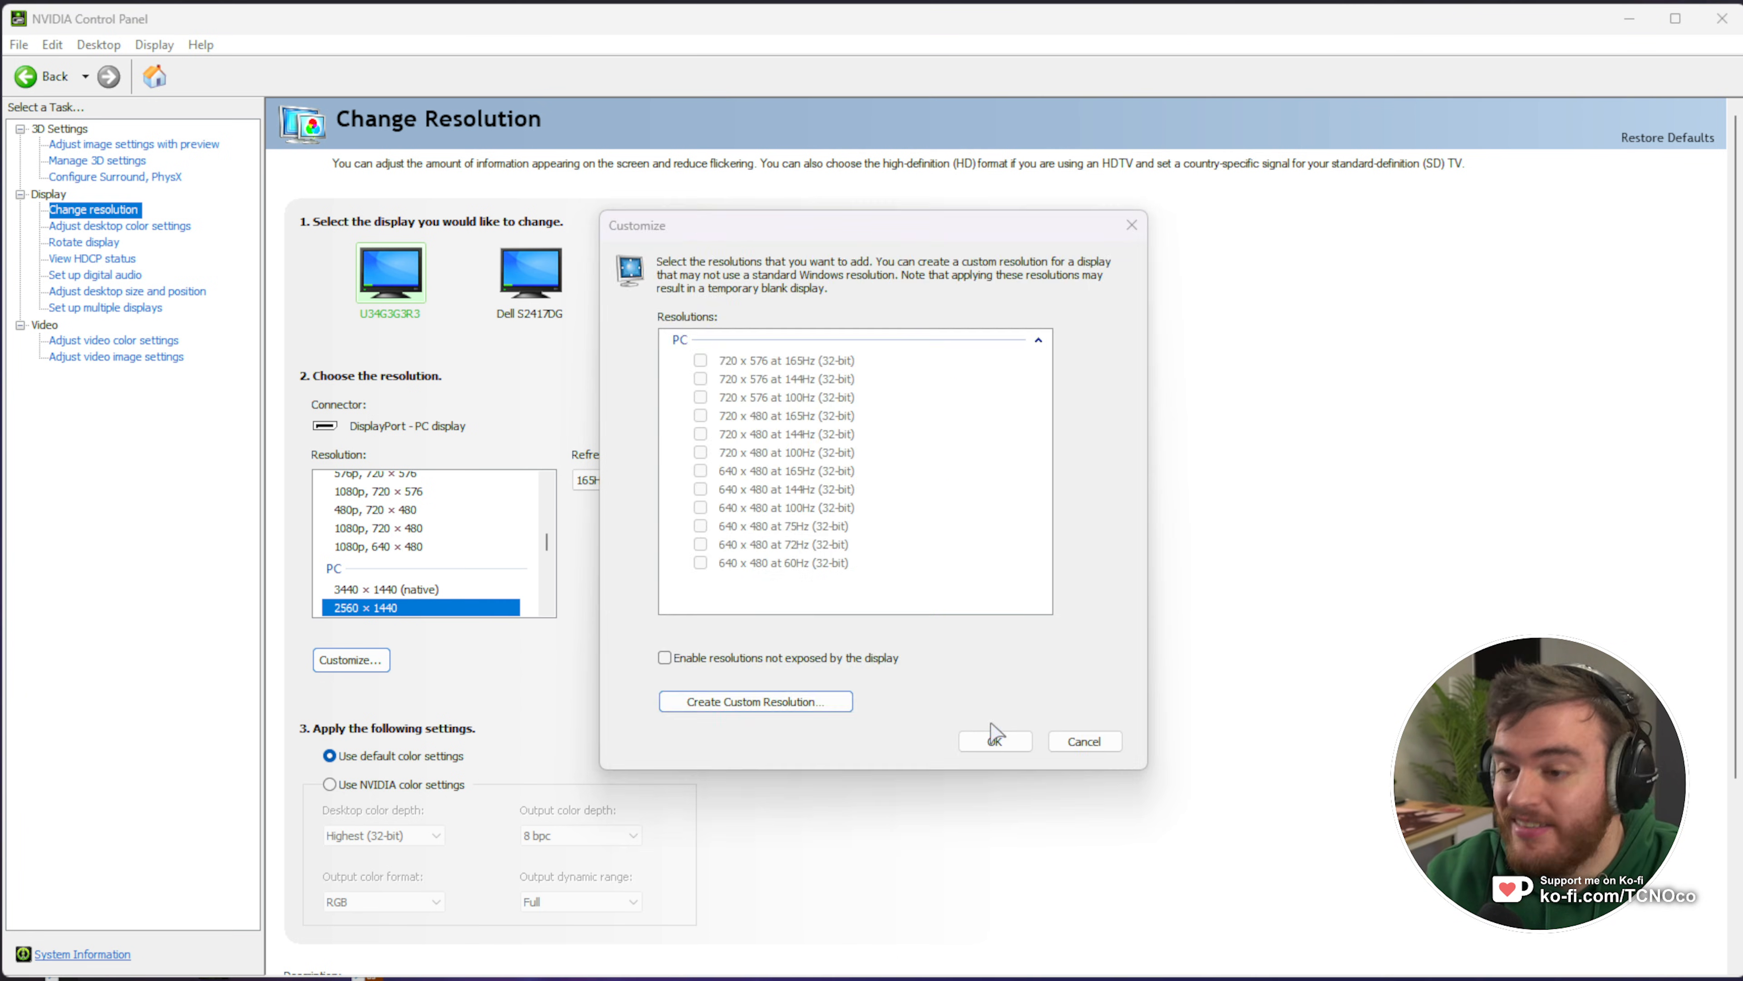
# - Create a custom resolution of 2088 horizontal × 1440 vertical at 165 Hz and test it on the display
pyautogui.click(754, 700)
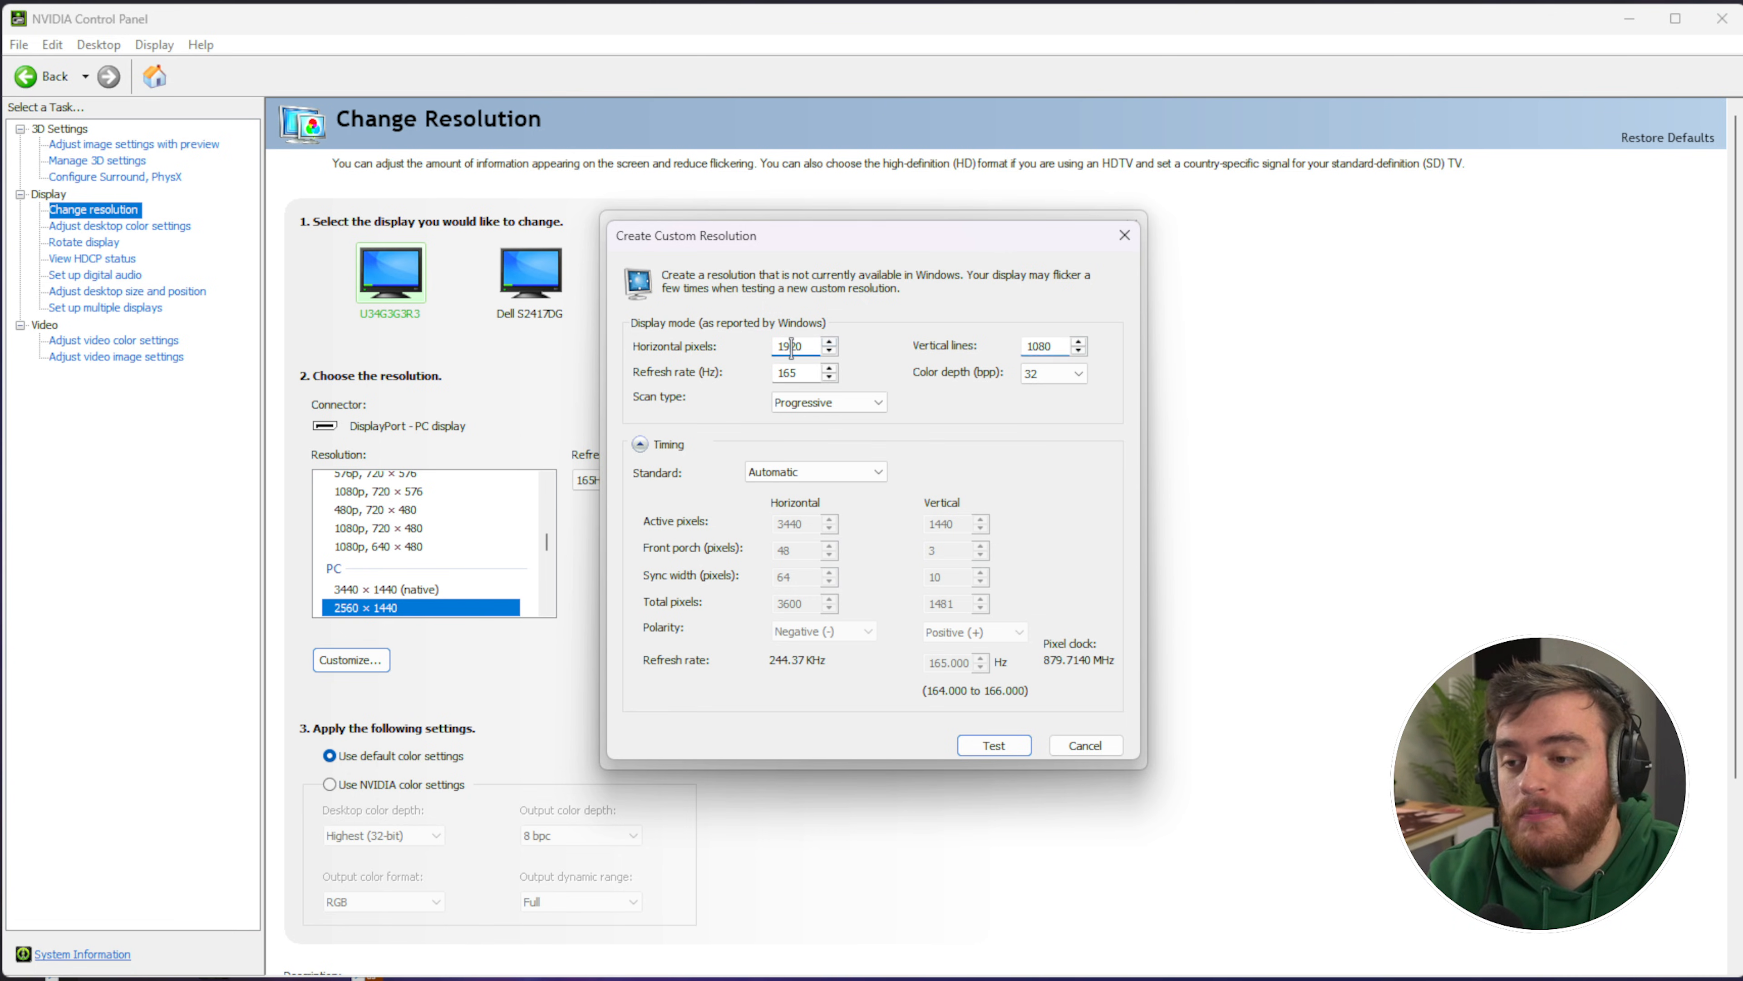
pyautogui.write('2160')
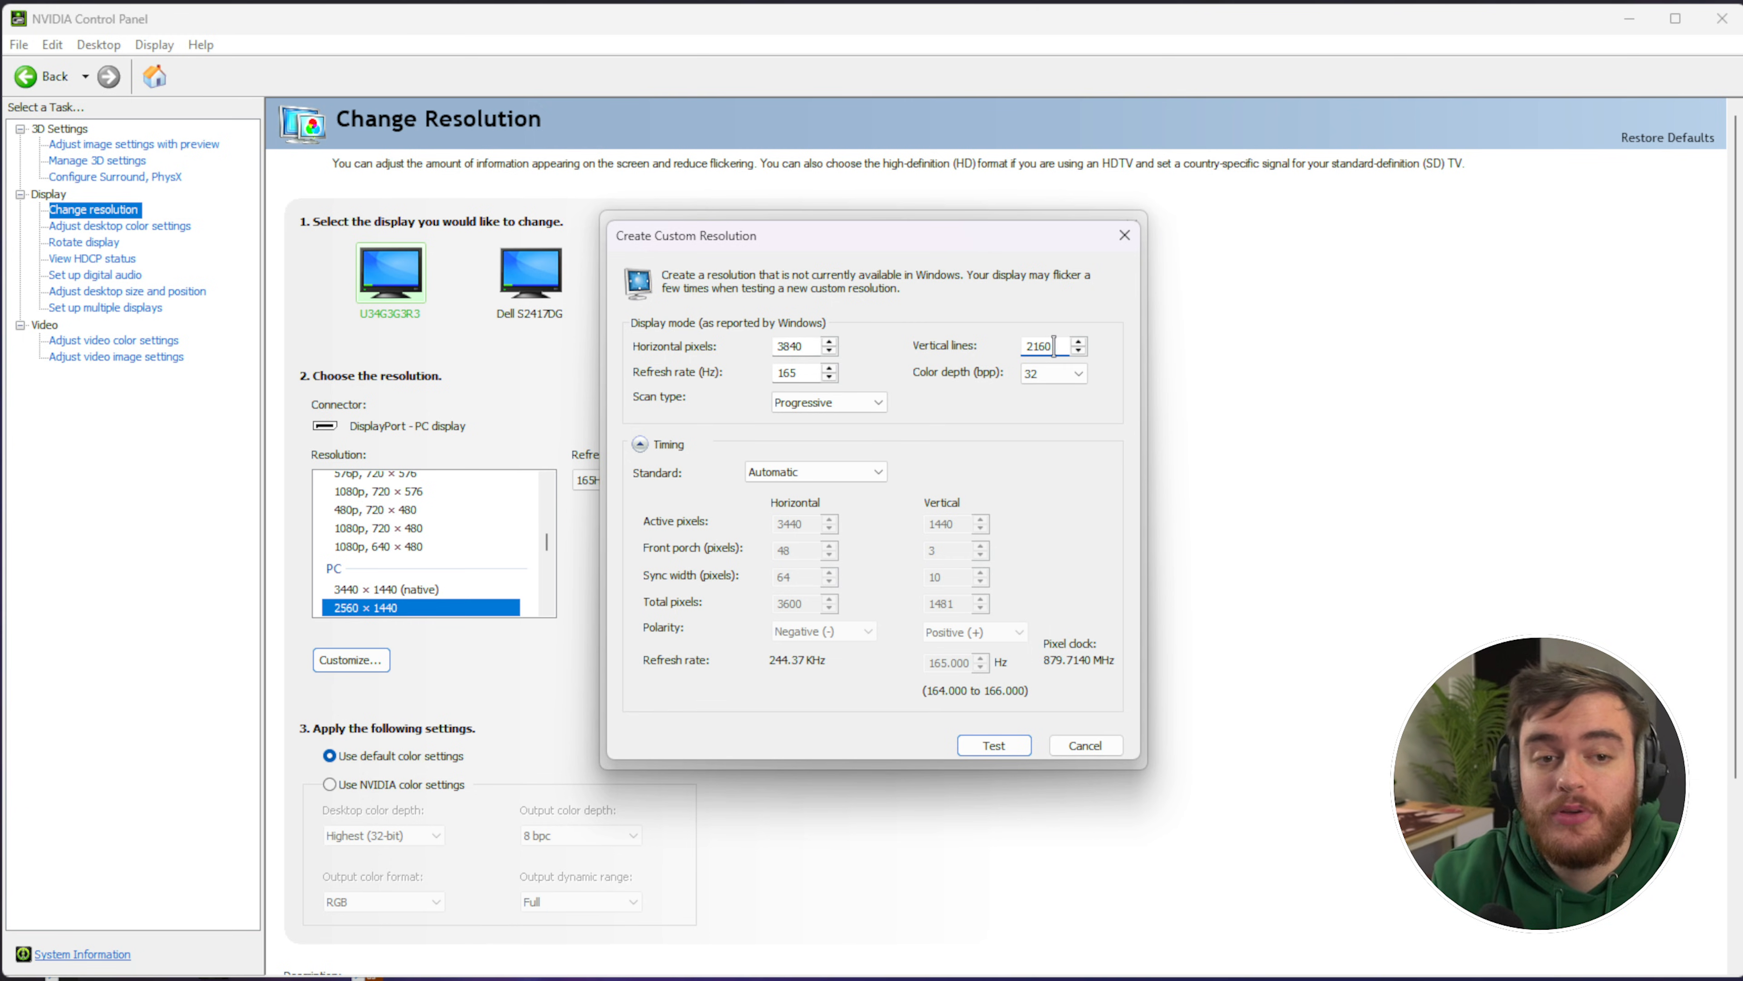
pyautogui.click(794, 346)
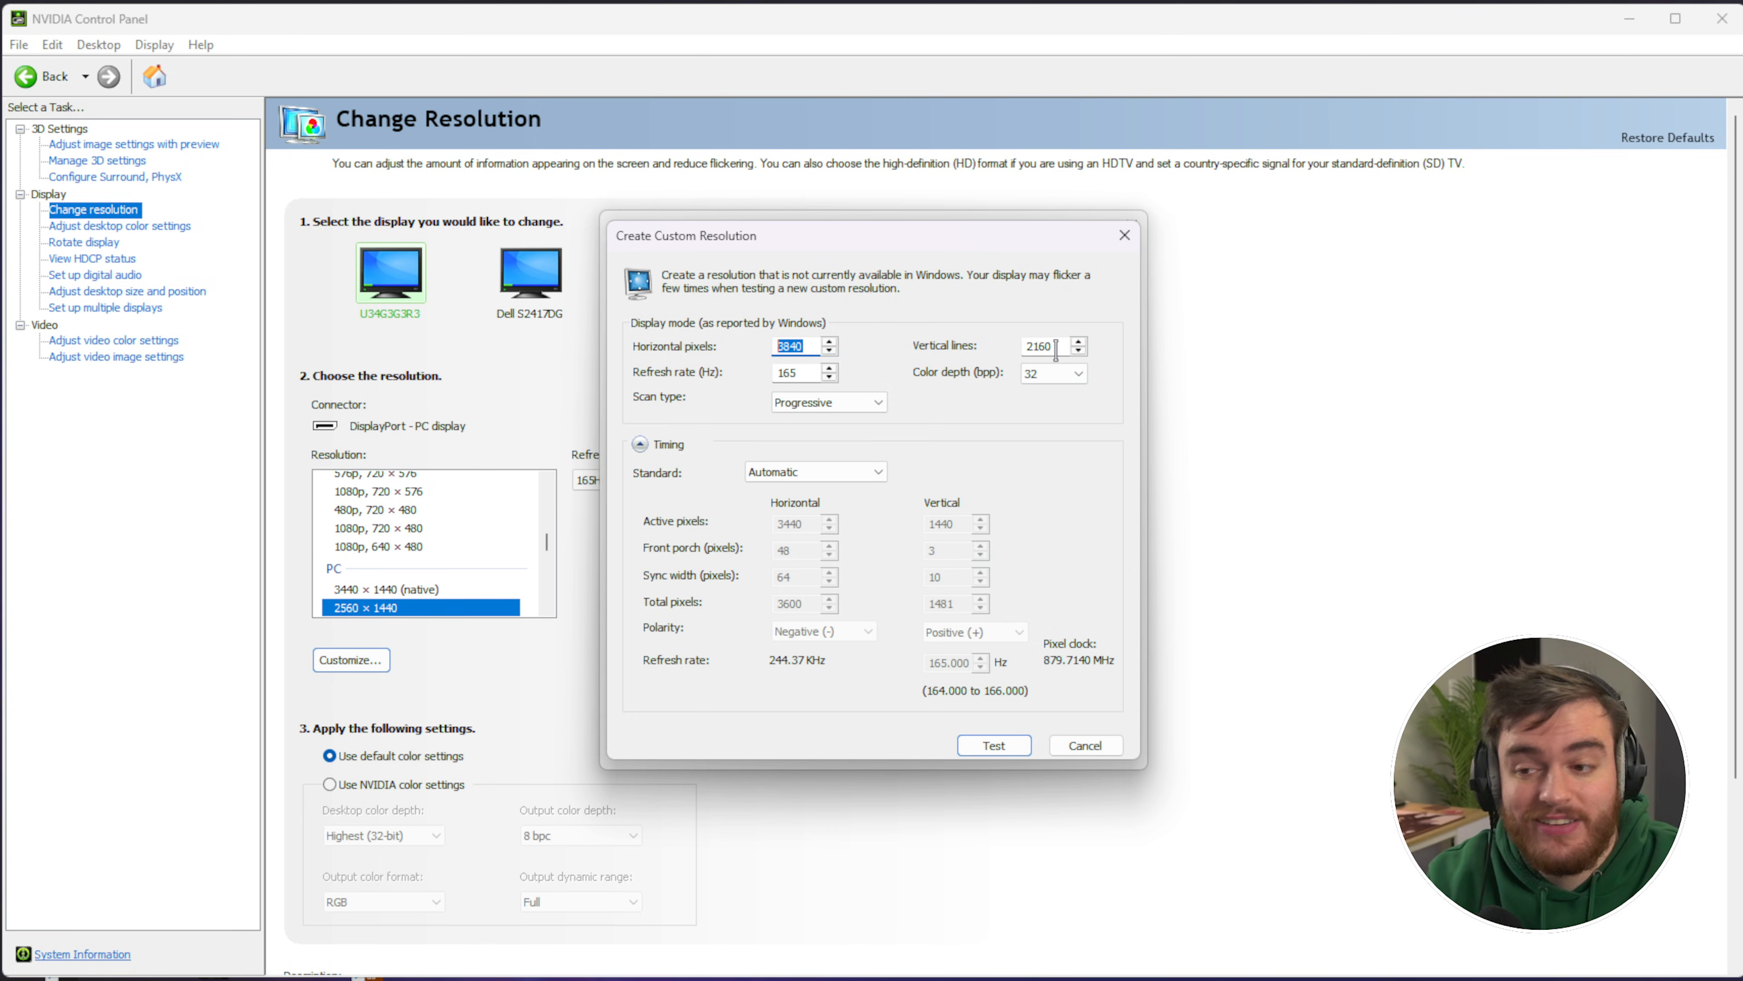
pyautogui.click(1041, 346)
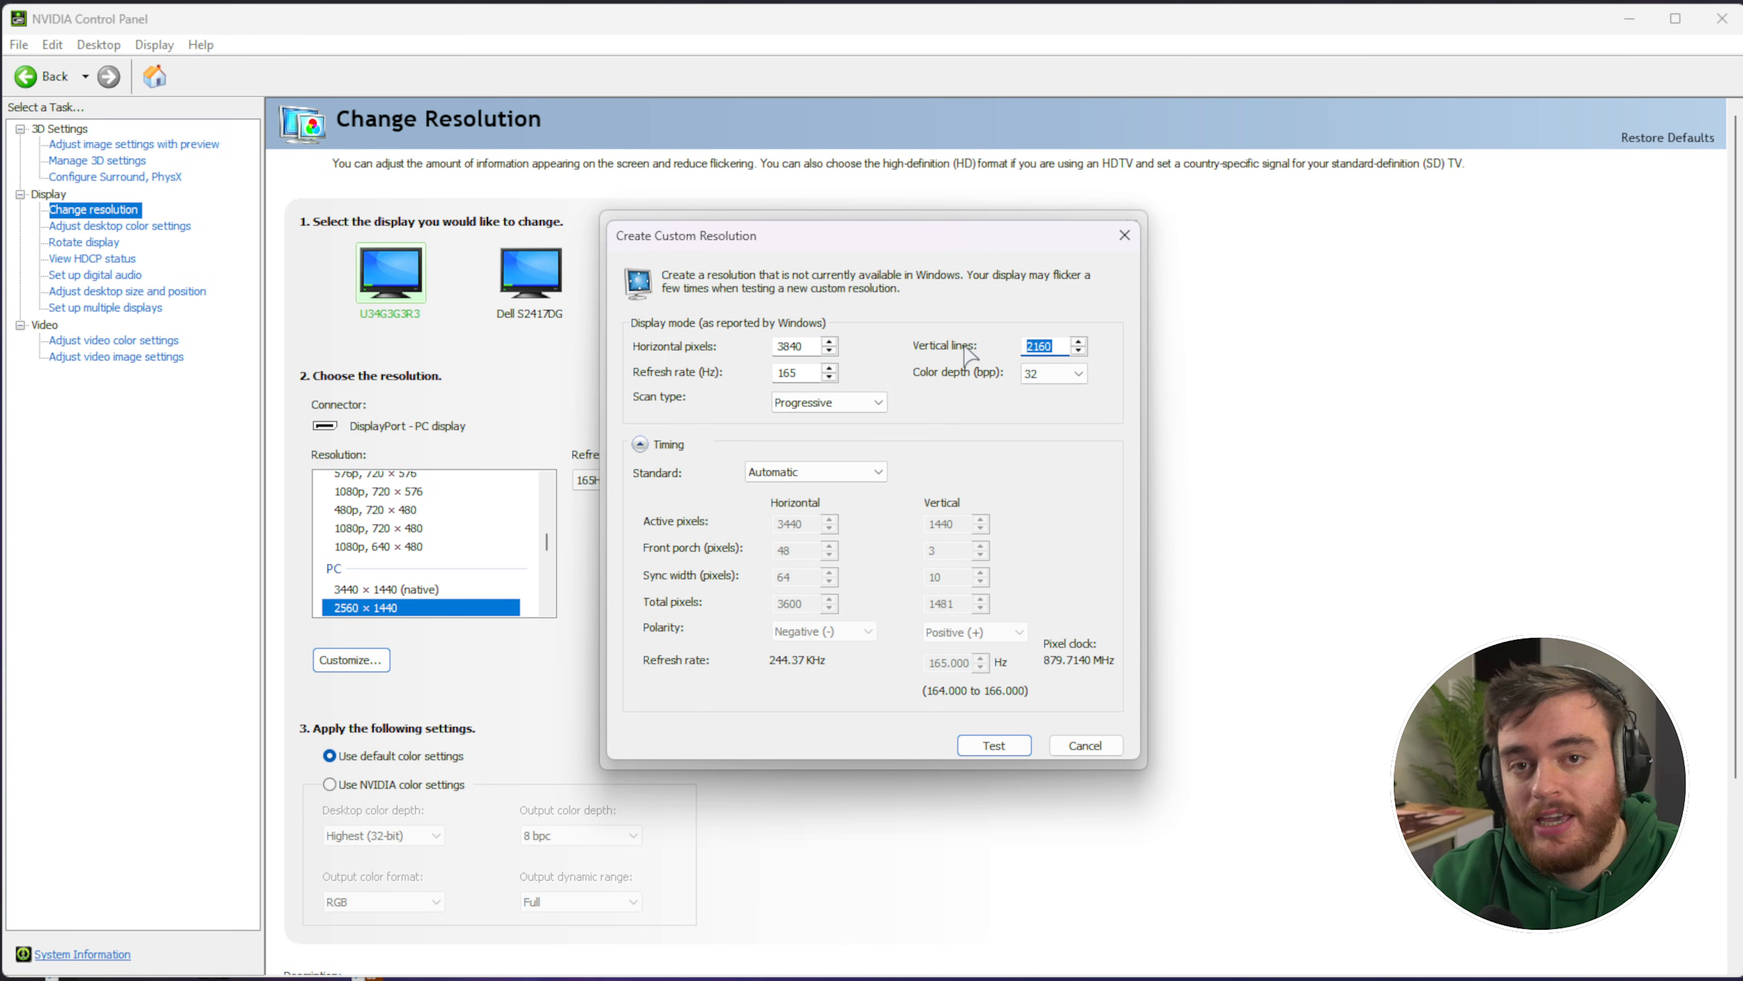
pyautogui.moveTo(1014, 372)
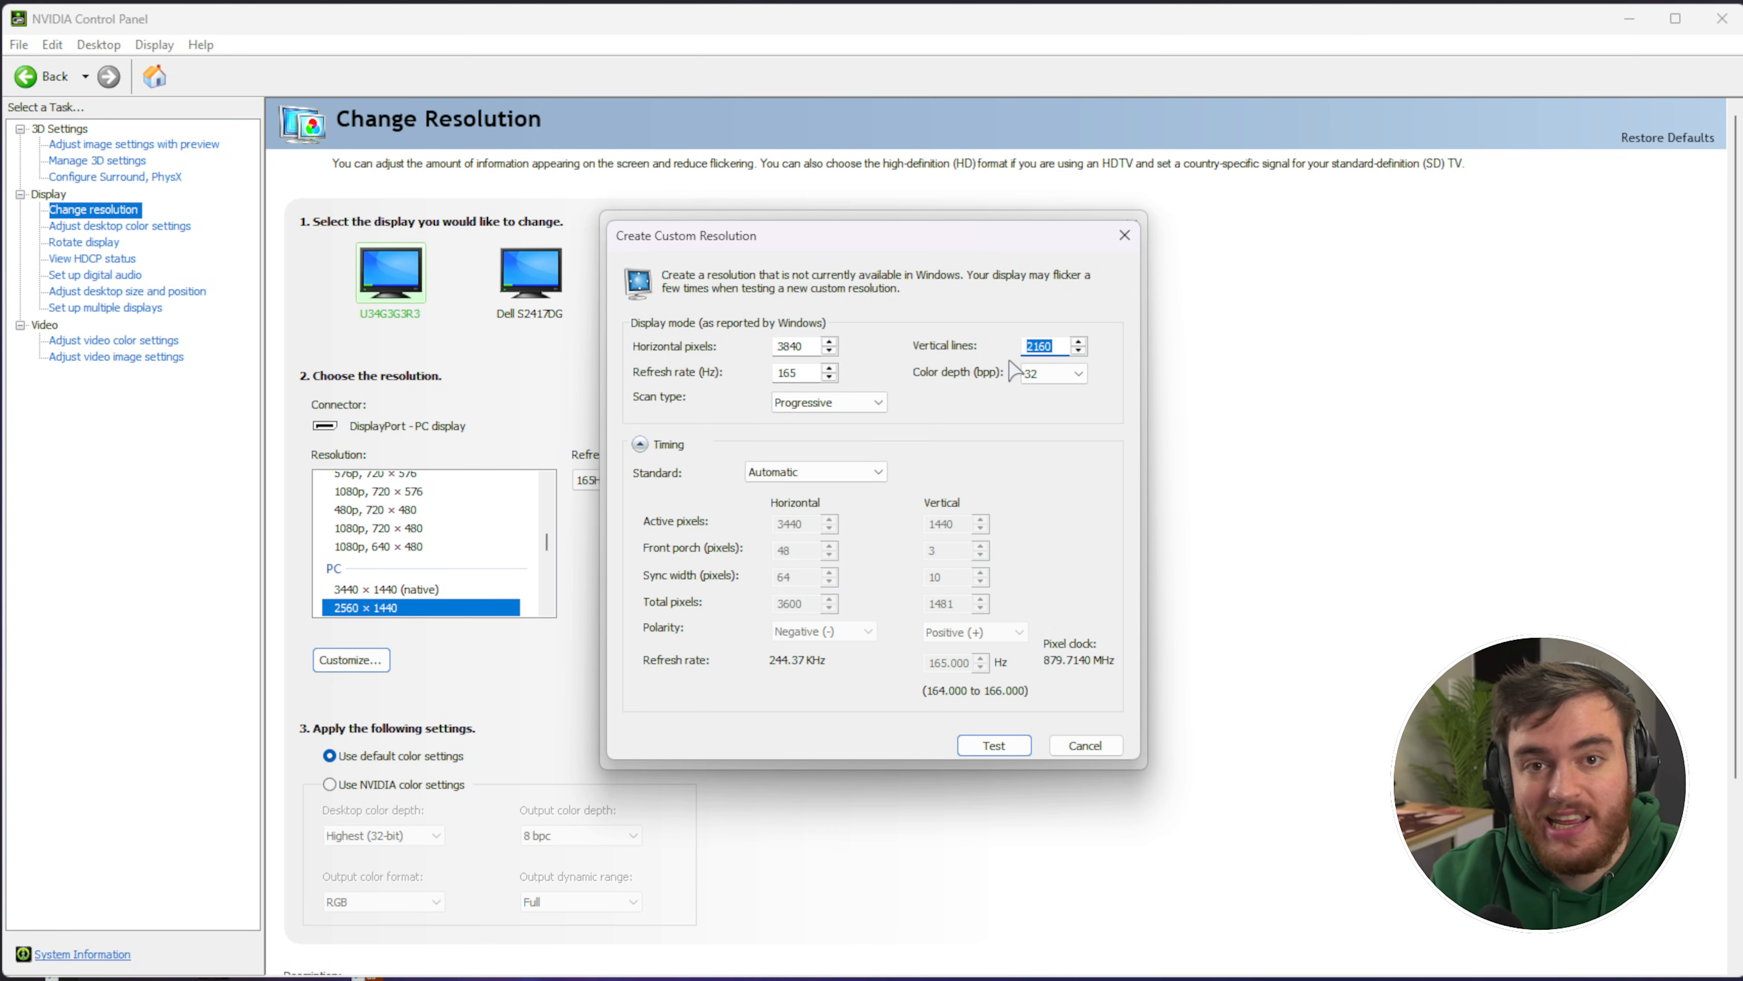
pyautogui.write('180')
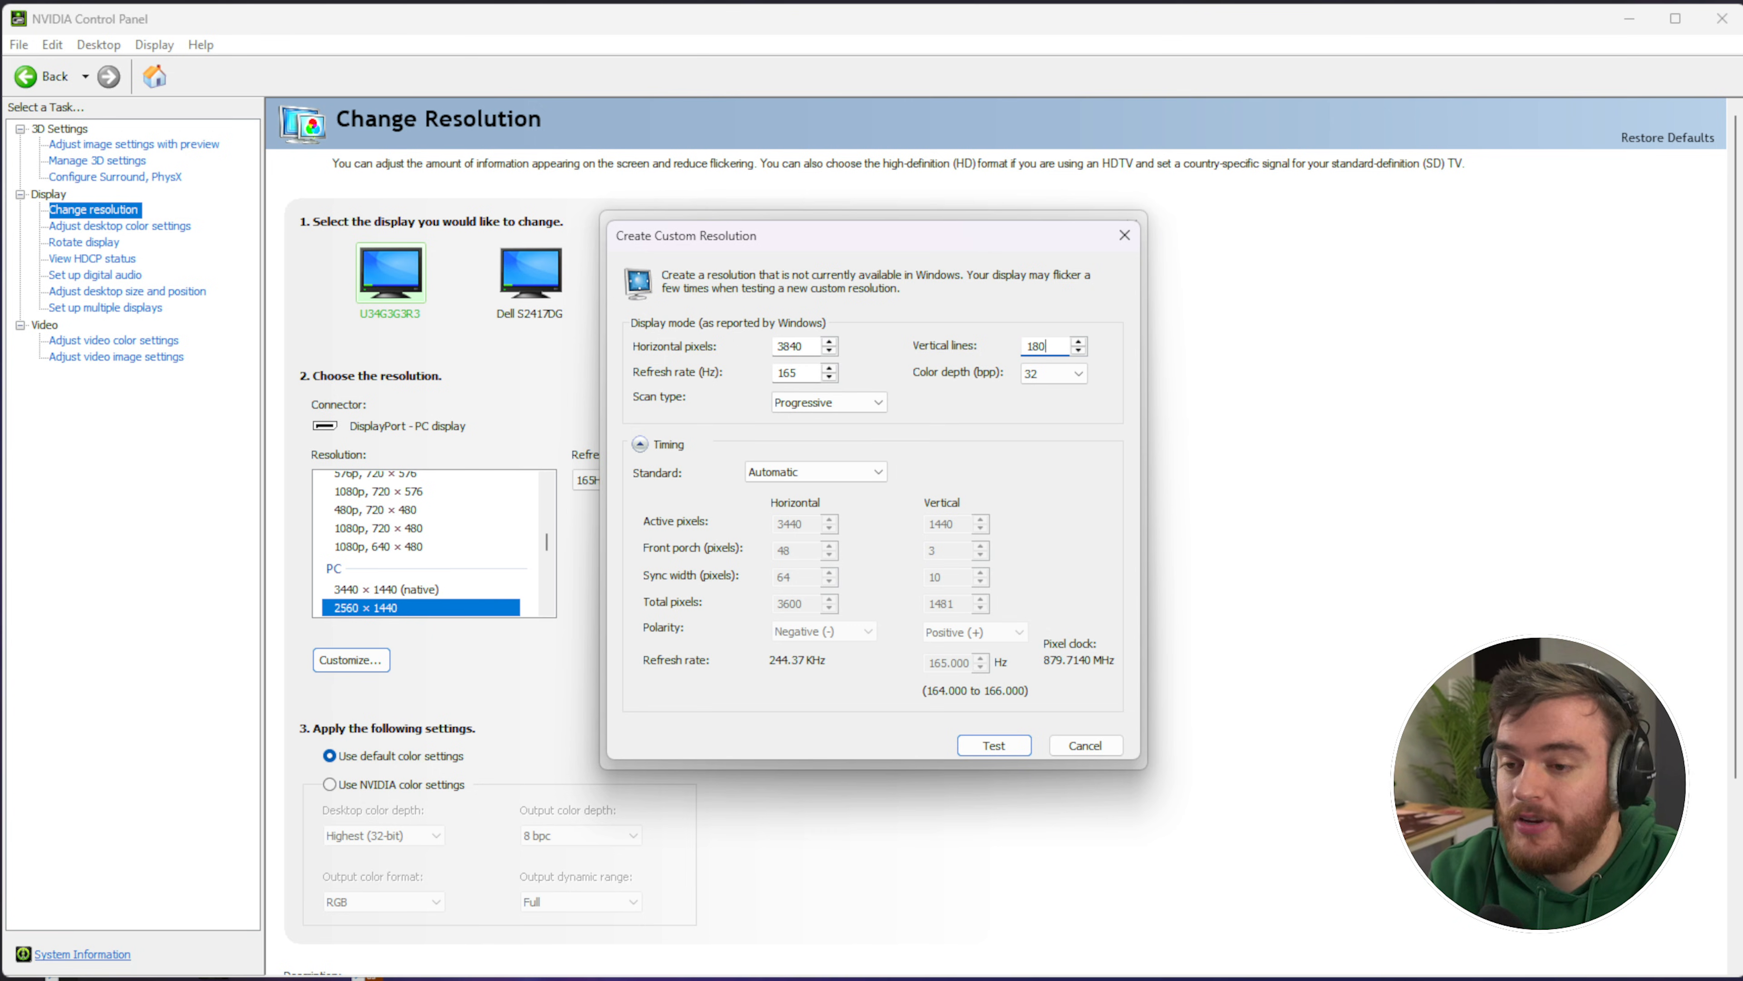
pyautogui.write('1080')
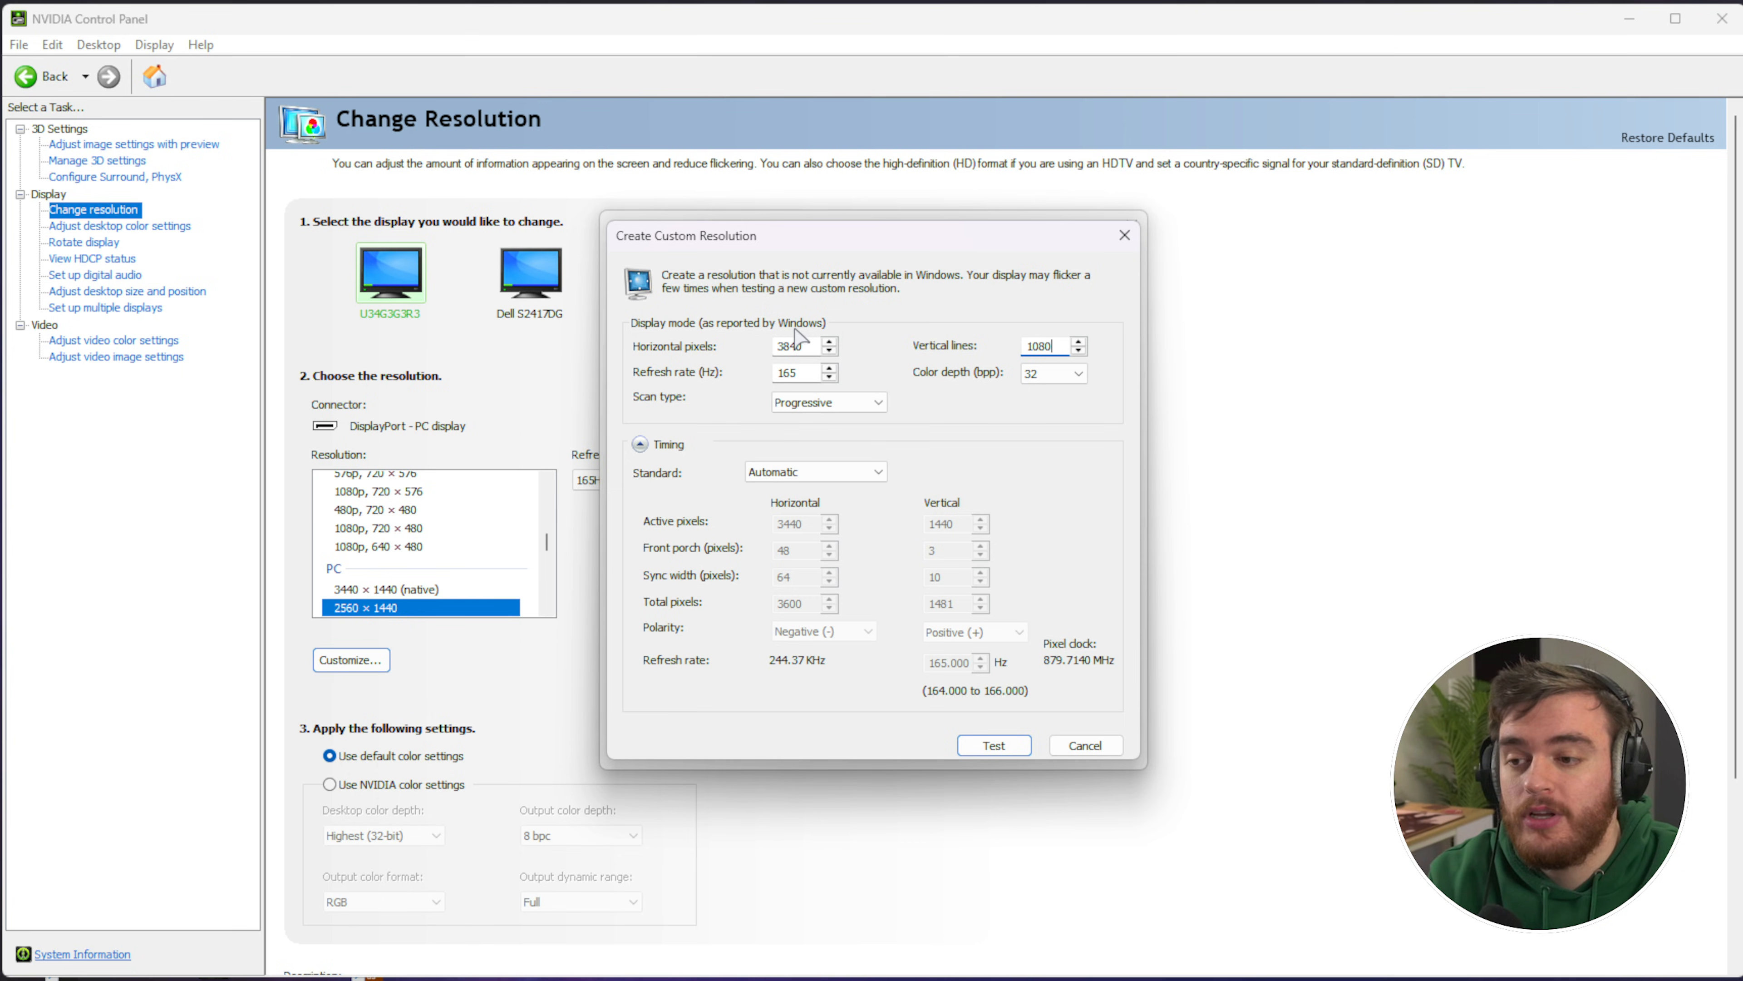
pyautogui.write('1568')
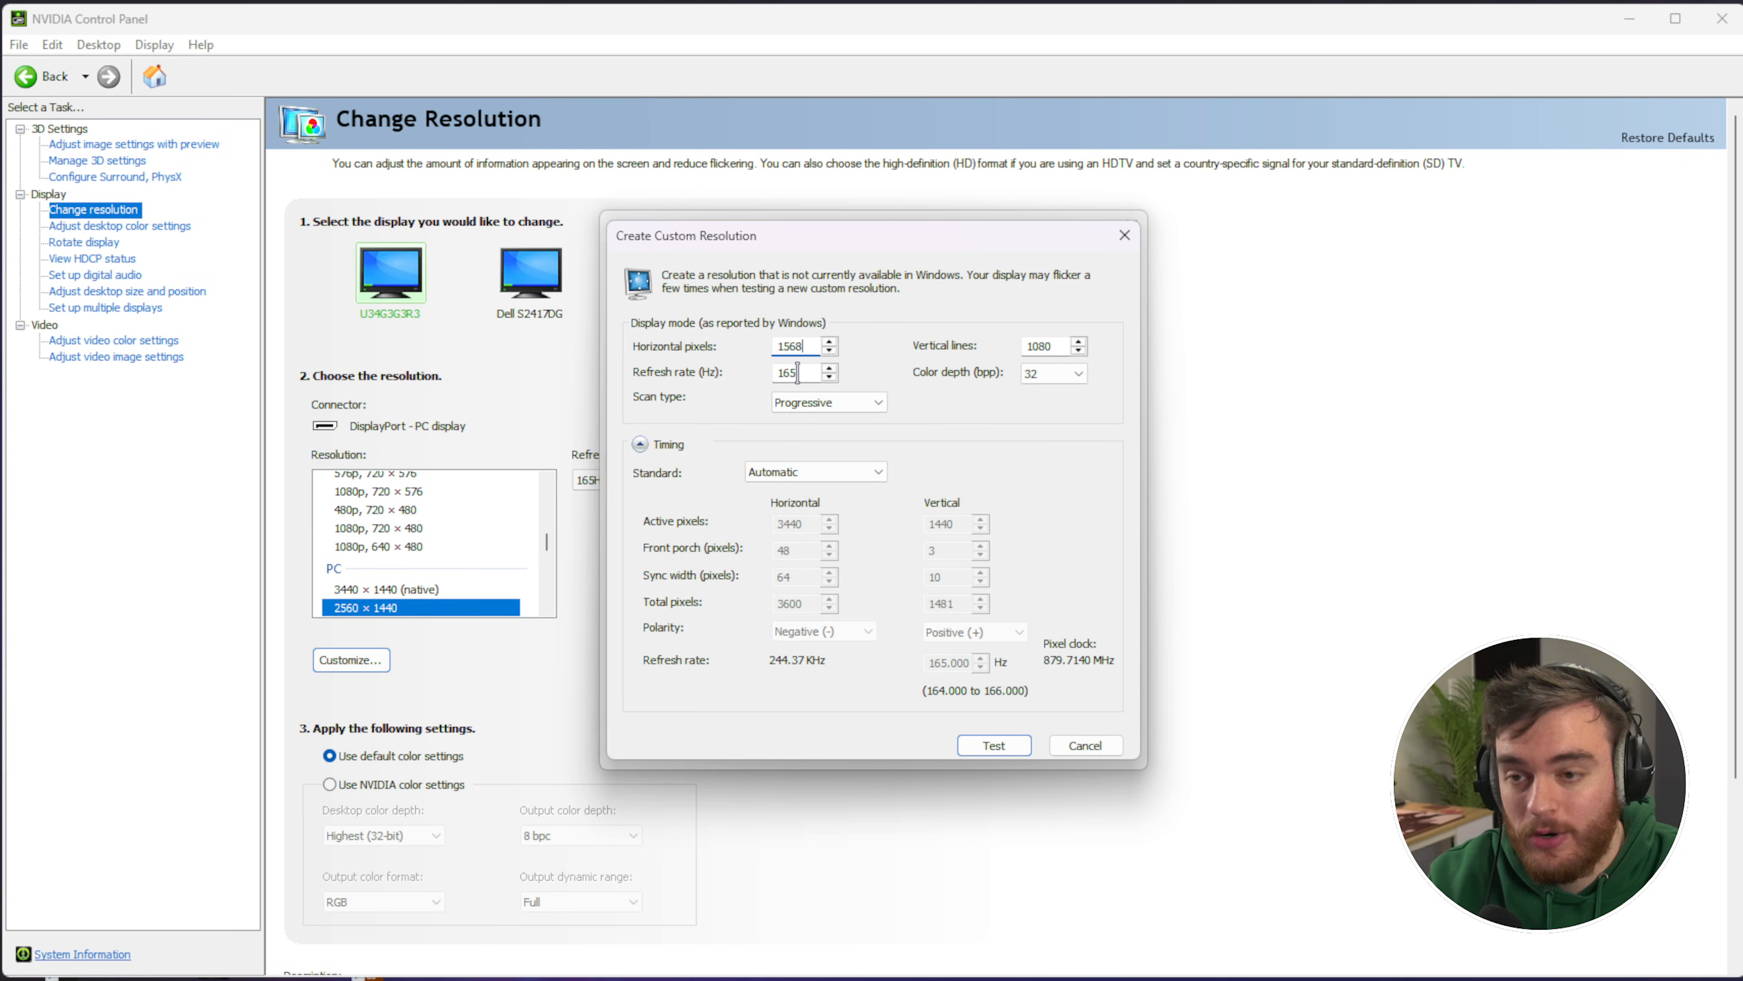
pyautogui.write('1440')
pyautogui.write('2088')
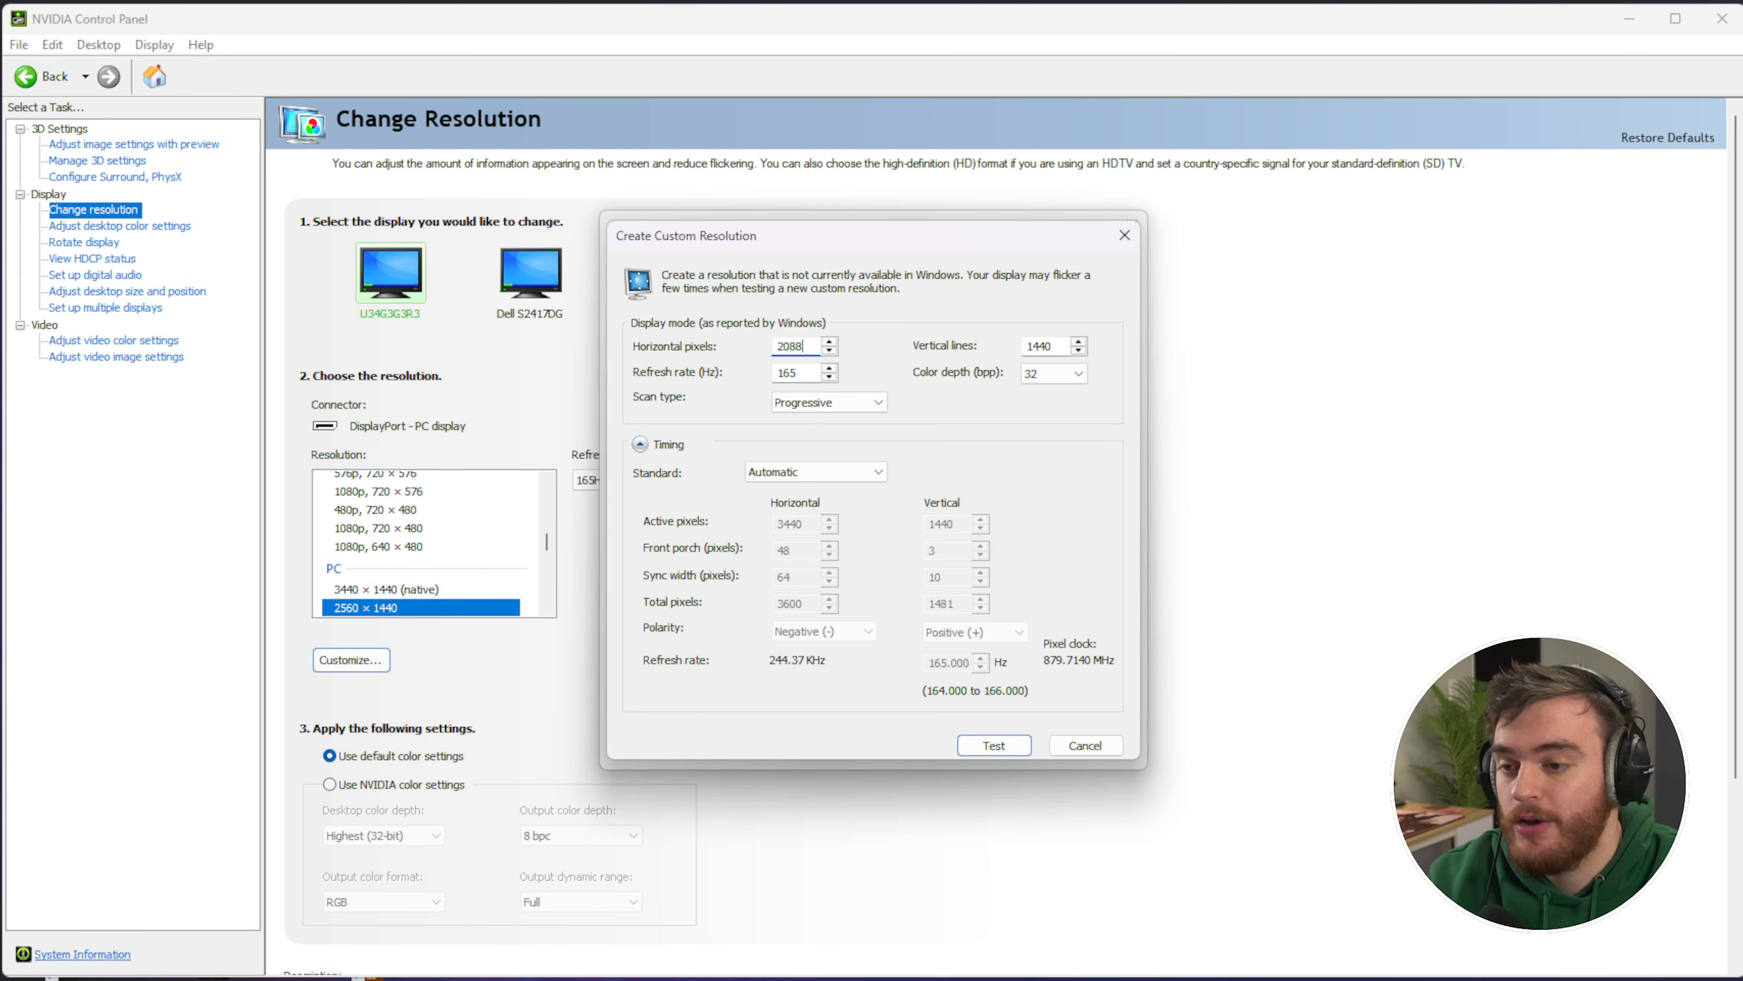
pyautogui.click(794, 372)
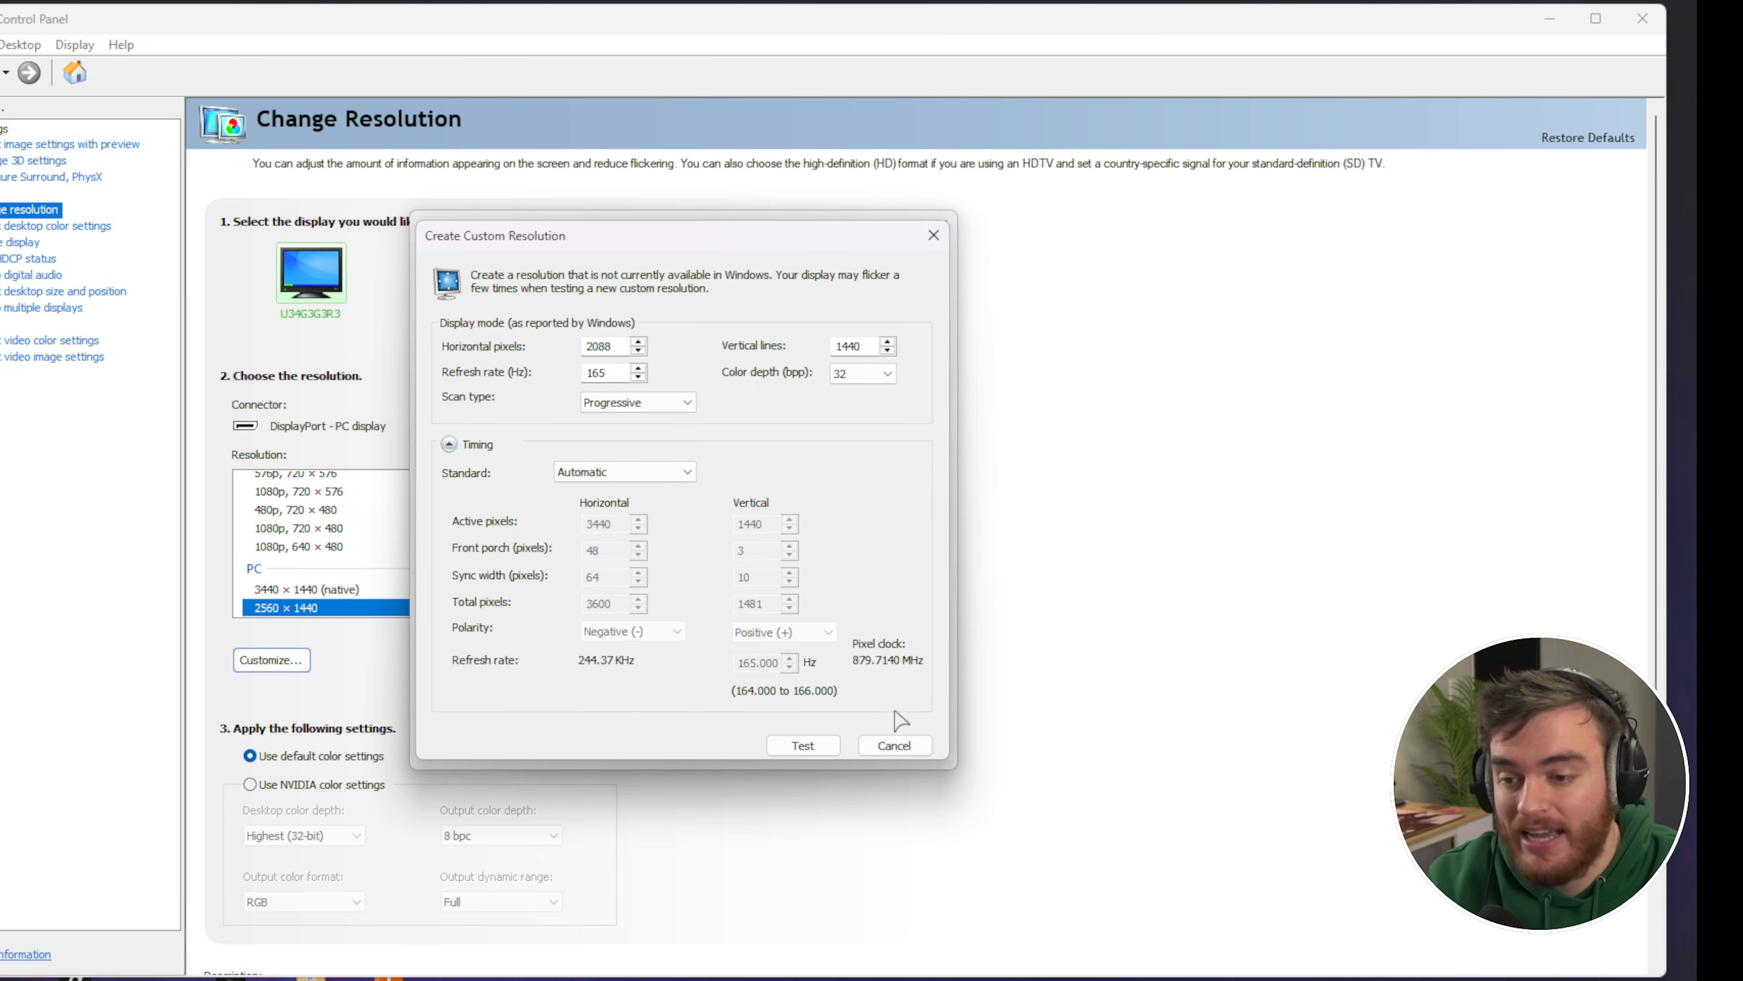
# - Keep the tested 2088 × 1440 resolution and confirm it ticked under Custom in the list
pyautogui.click(892, 745)
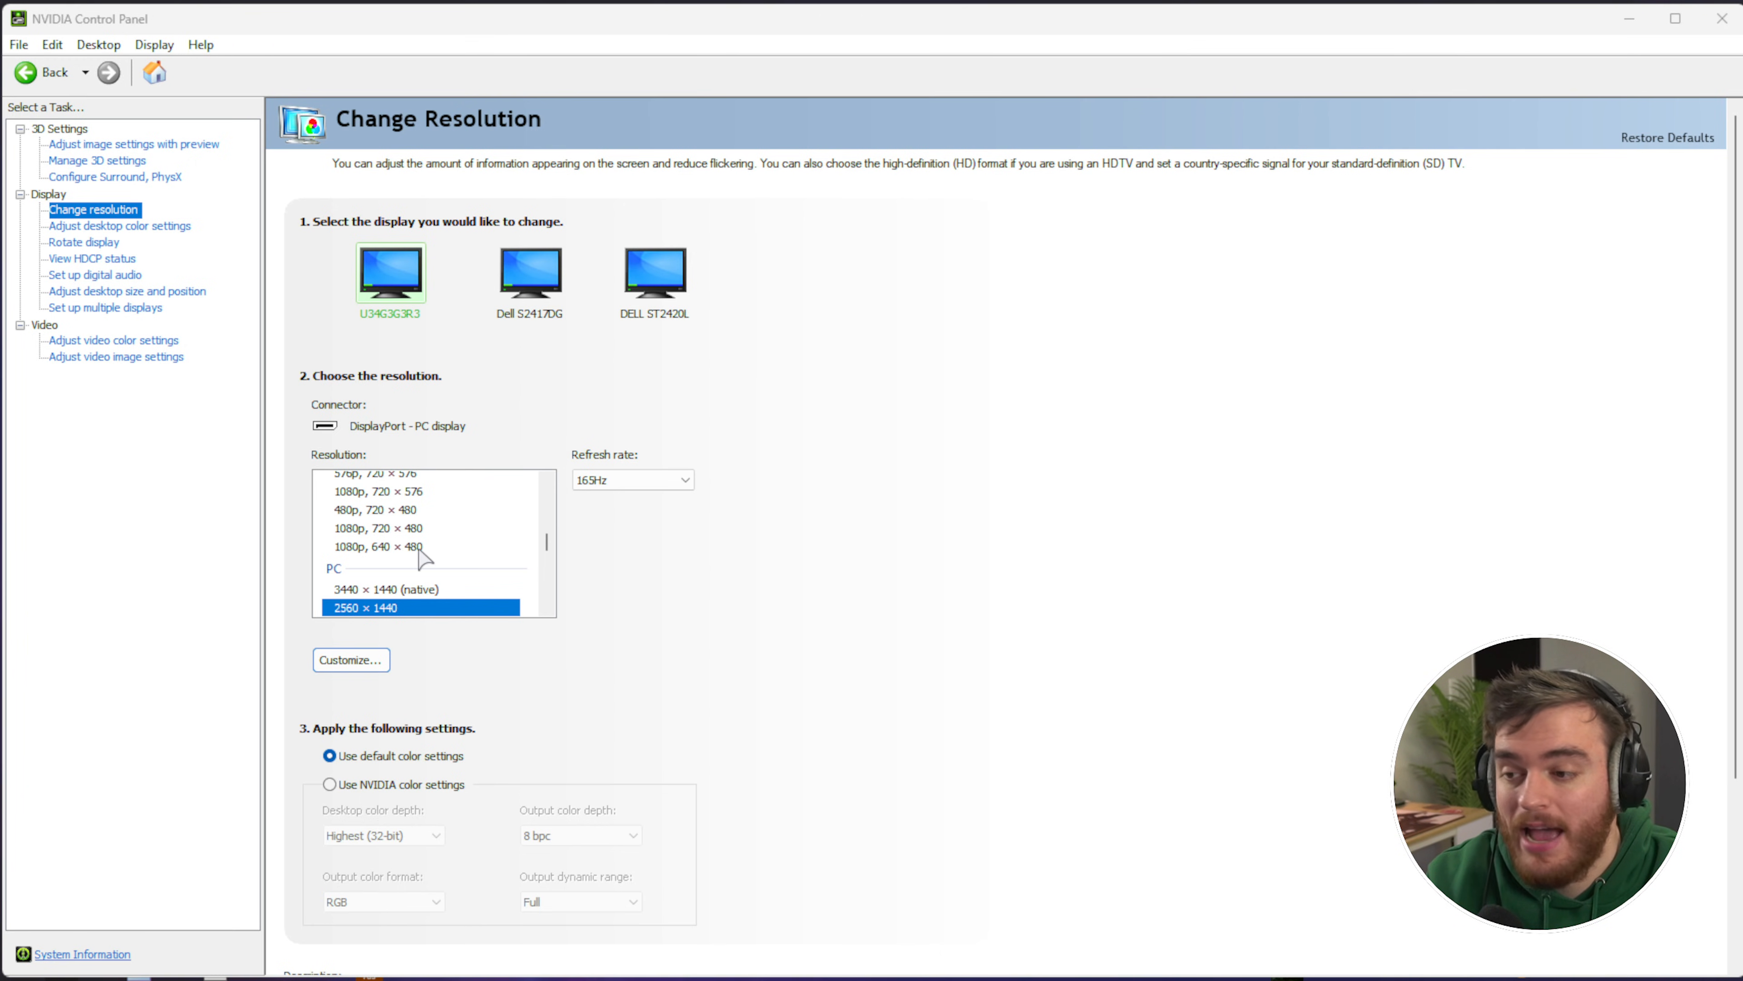
pyautogui.click(350, 659)
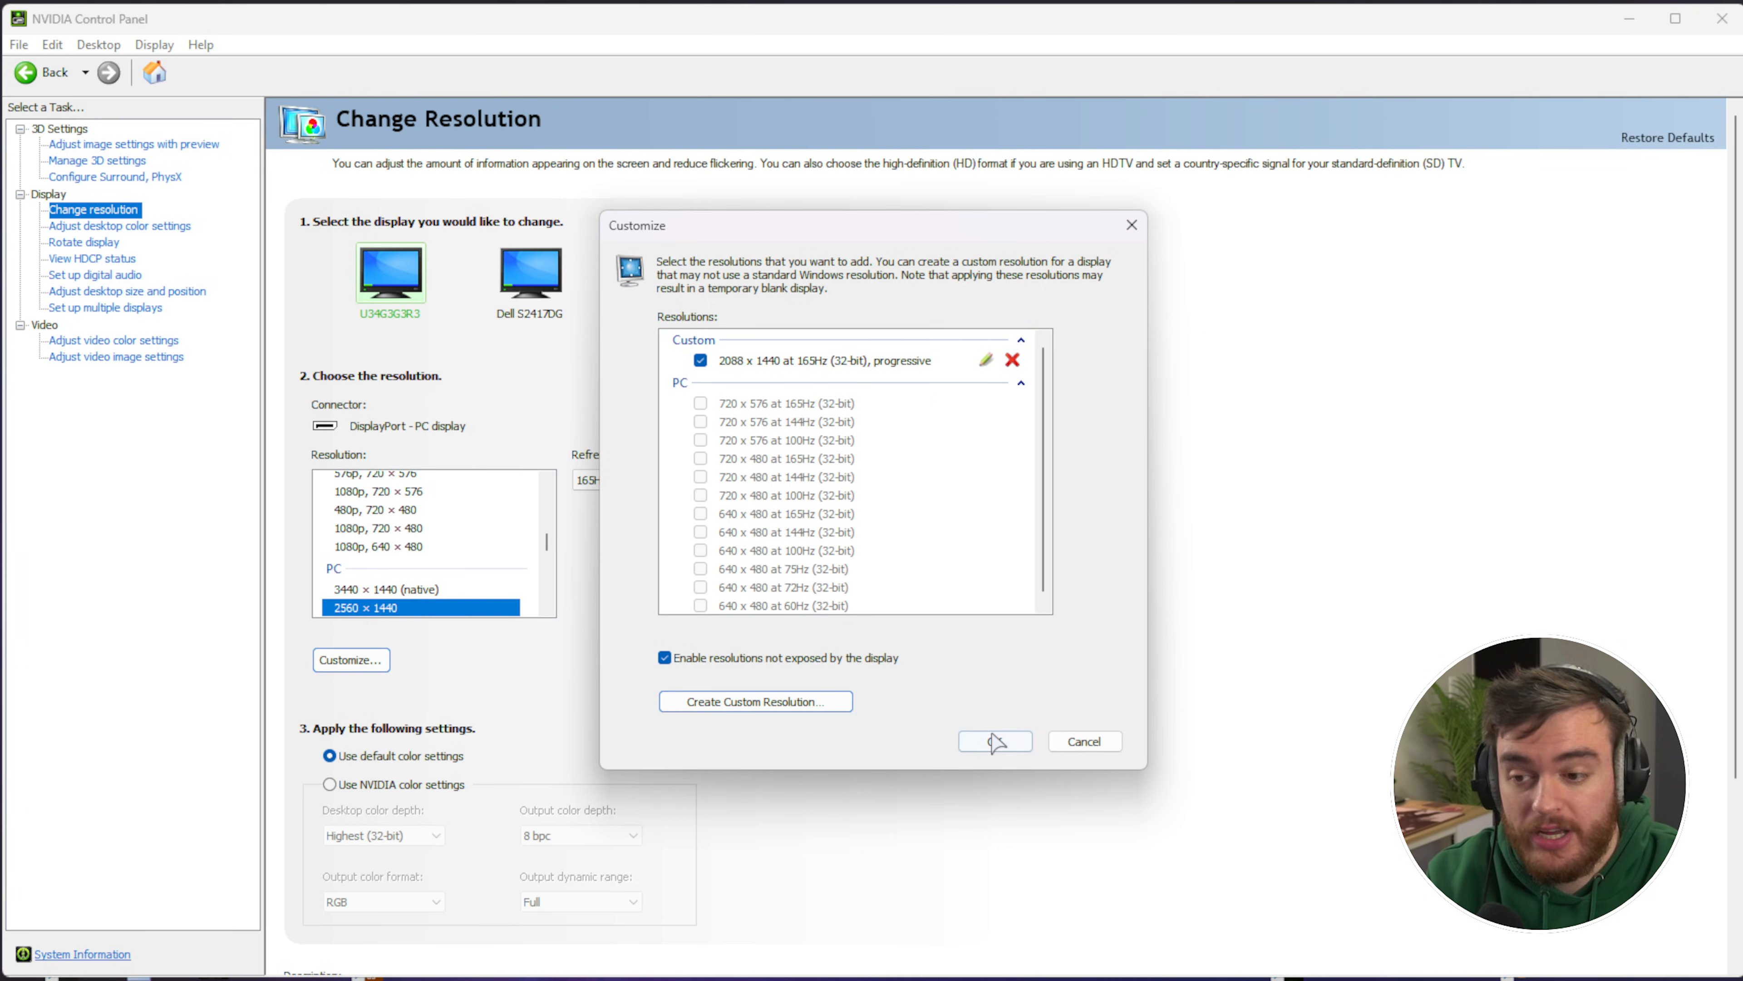
pyautogui.click(992, 742)
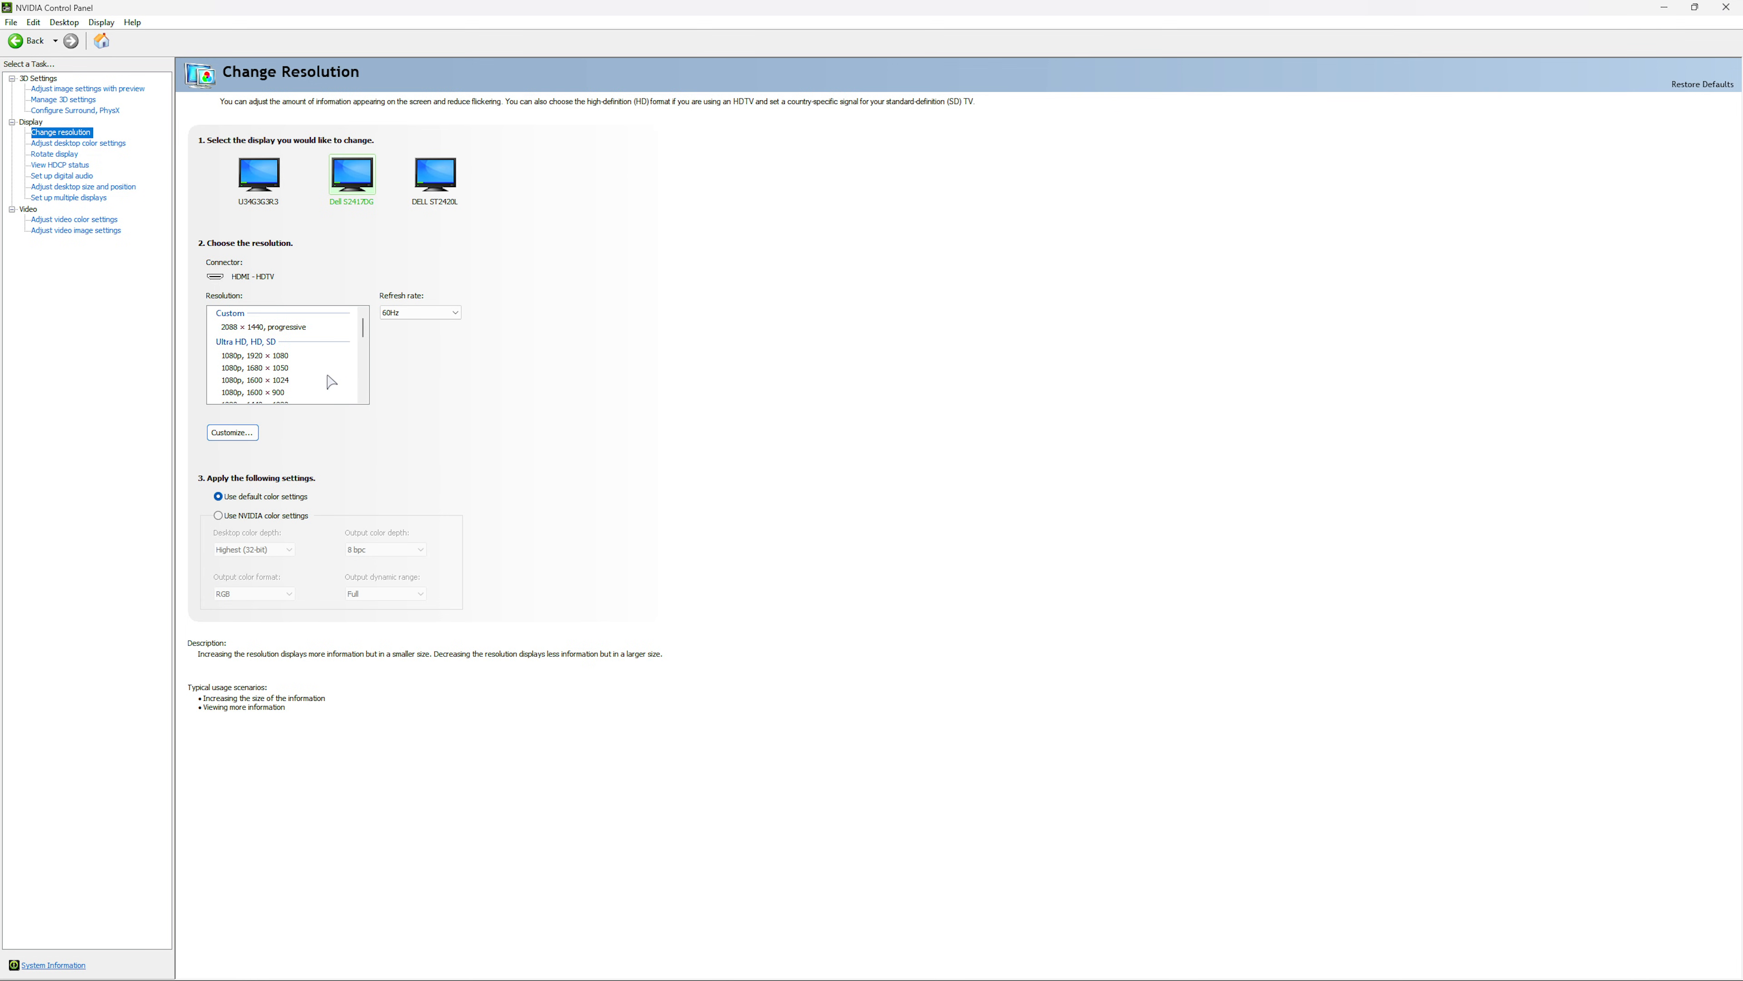
pyautogui.moveTo(291, 335)
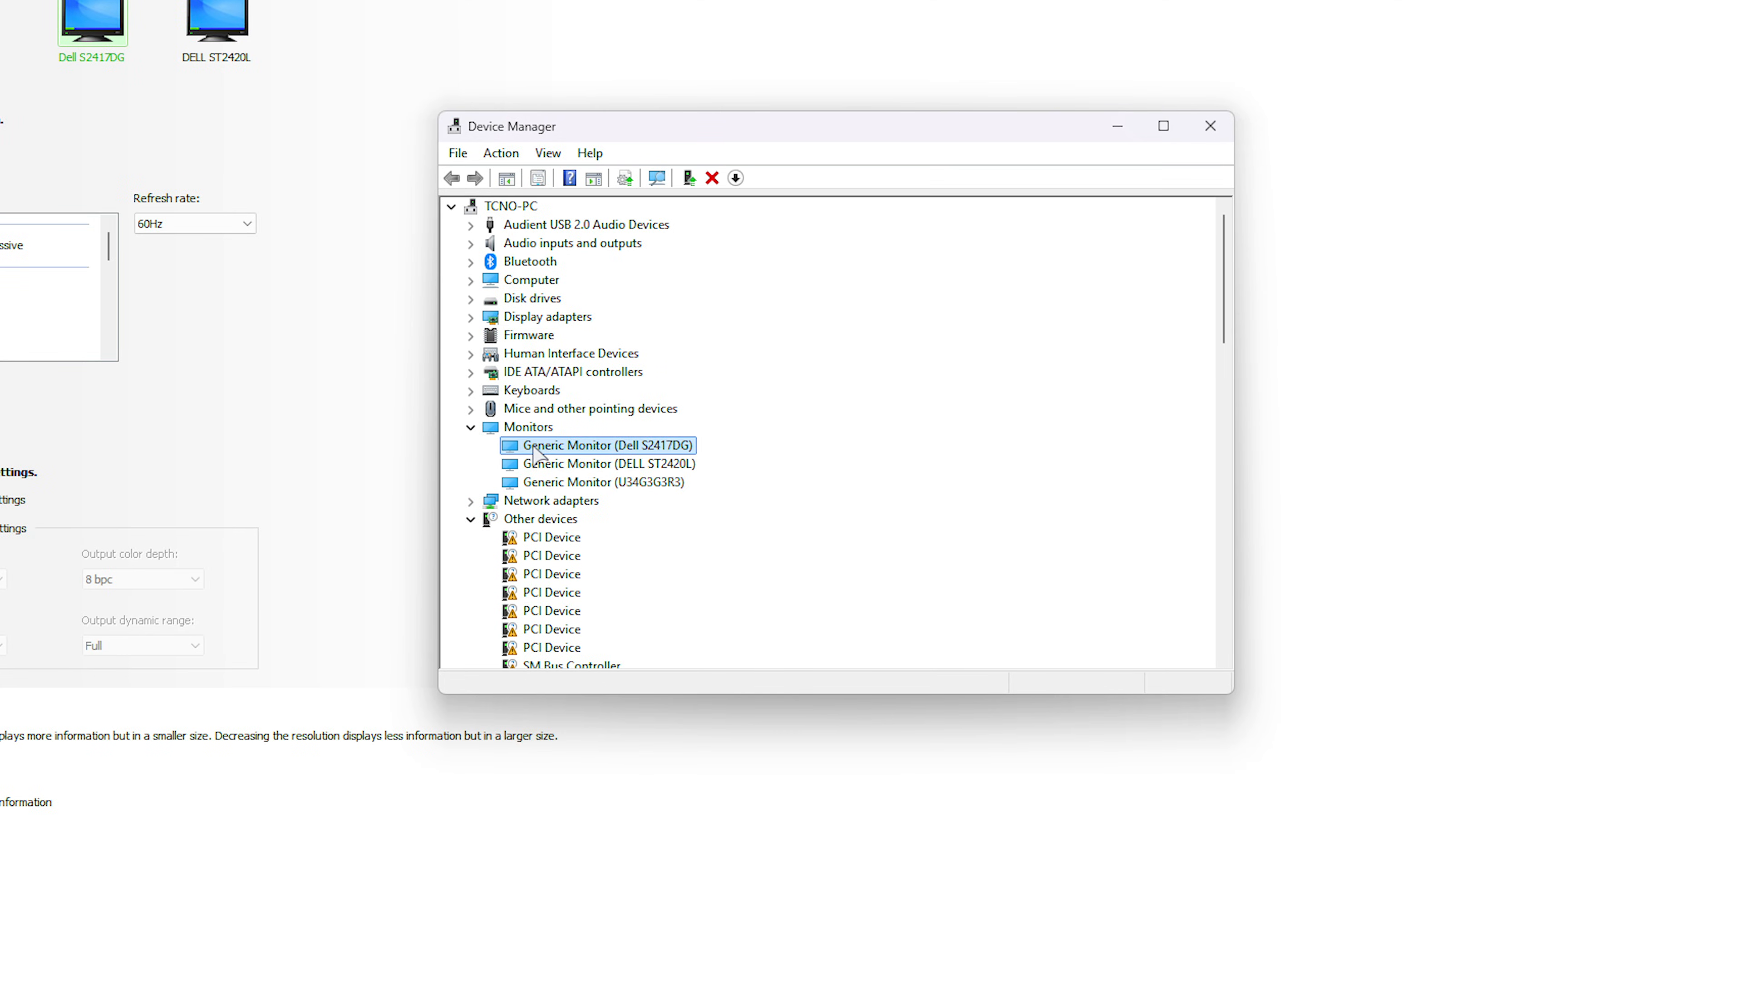
# - Disable the Generic Monitor (Dell S2417DG) in Device Manager, then go to Adjust desktop size and position
pyautogui.rightClick(601, 445)
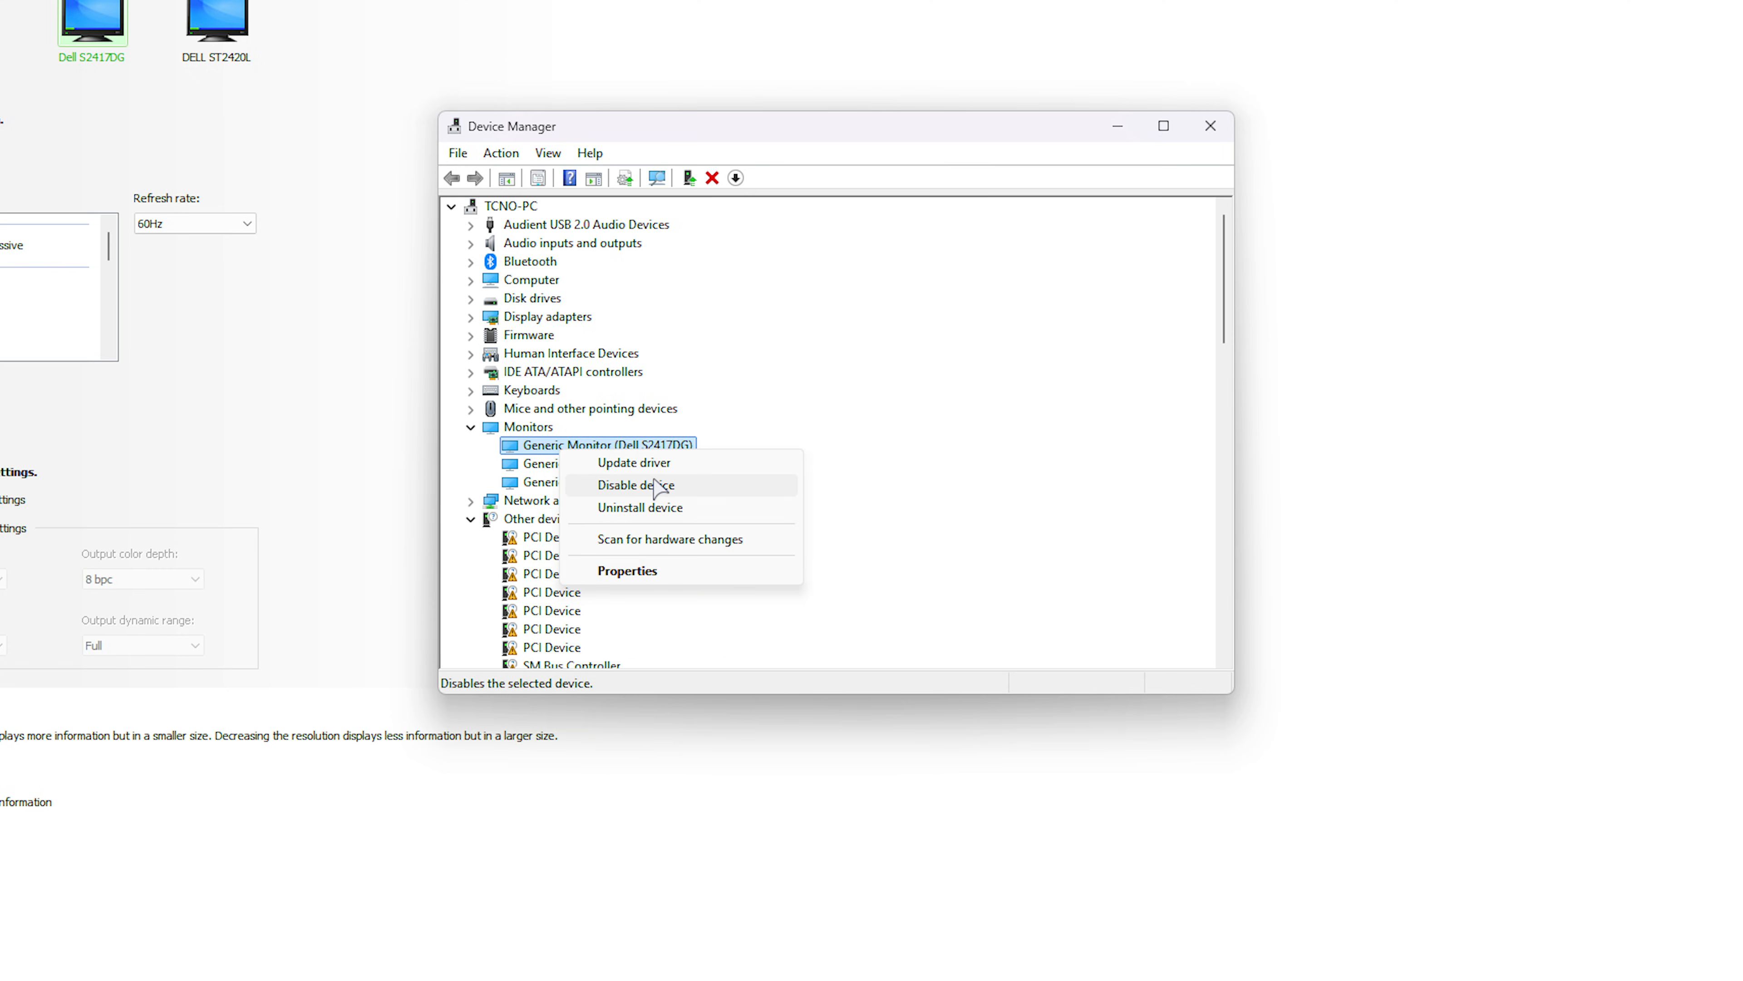
pyautogui.click(635, 485)
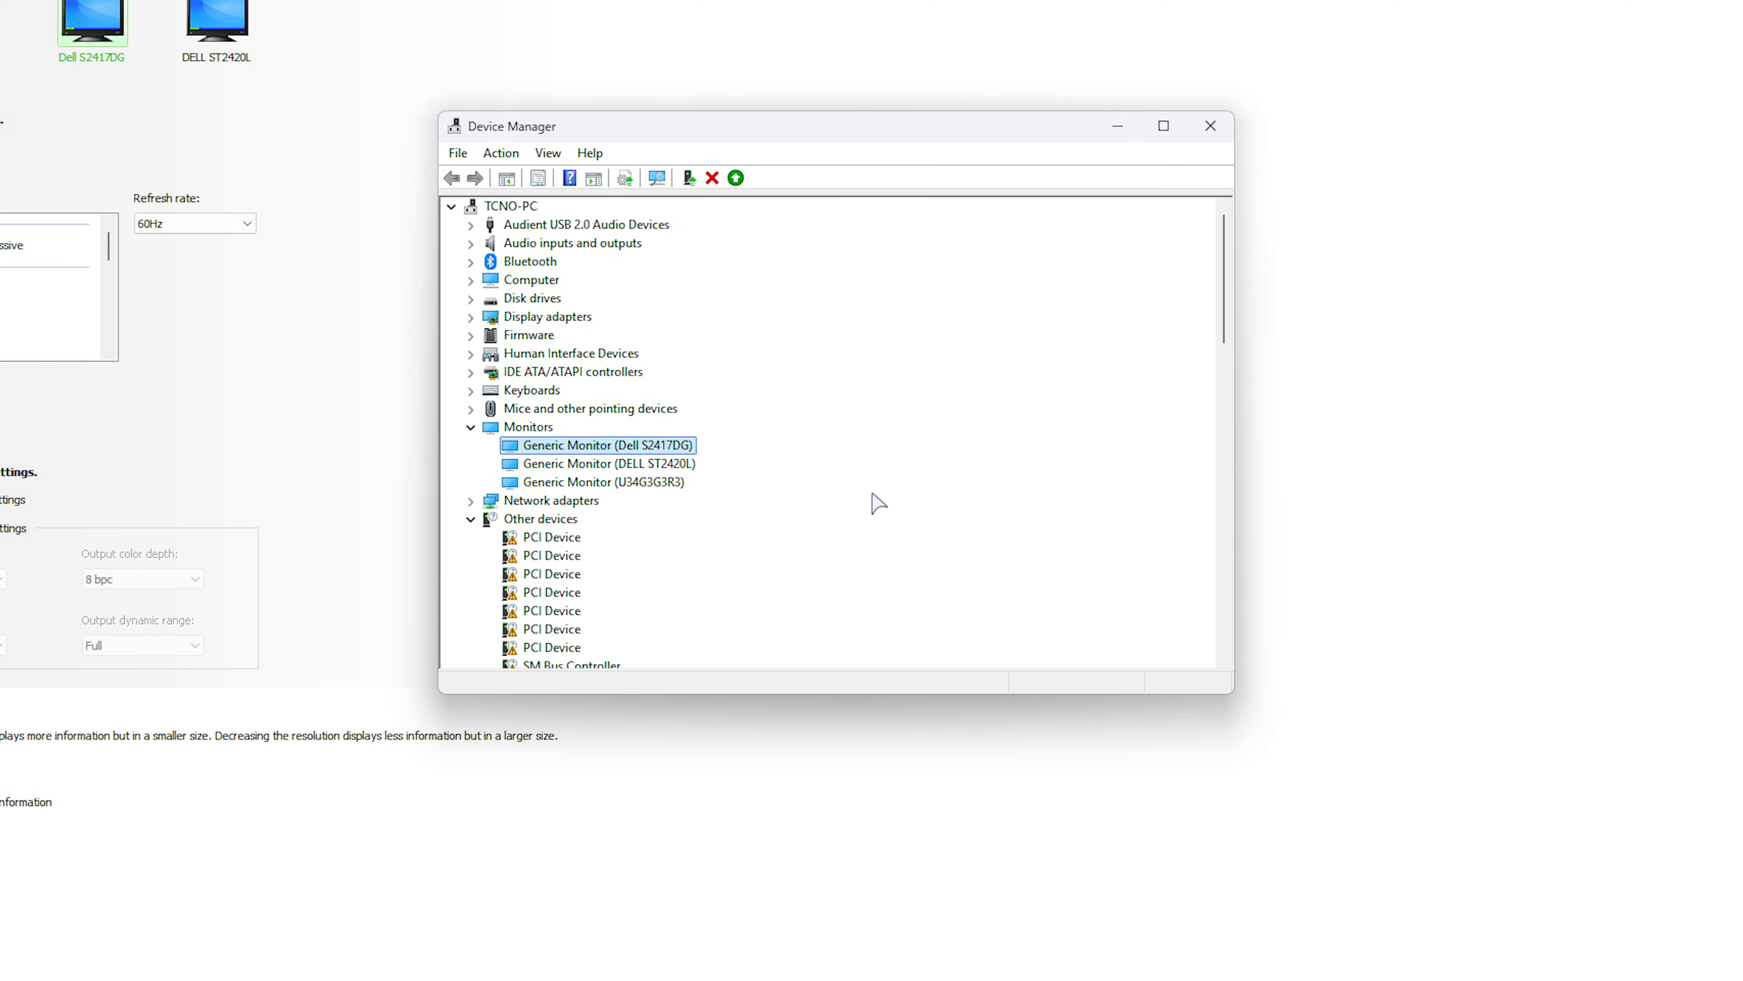
pyautogui.click(601, 462)
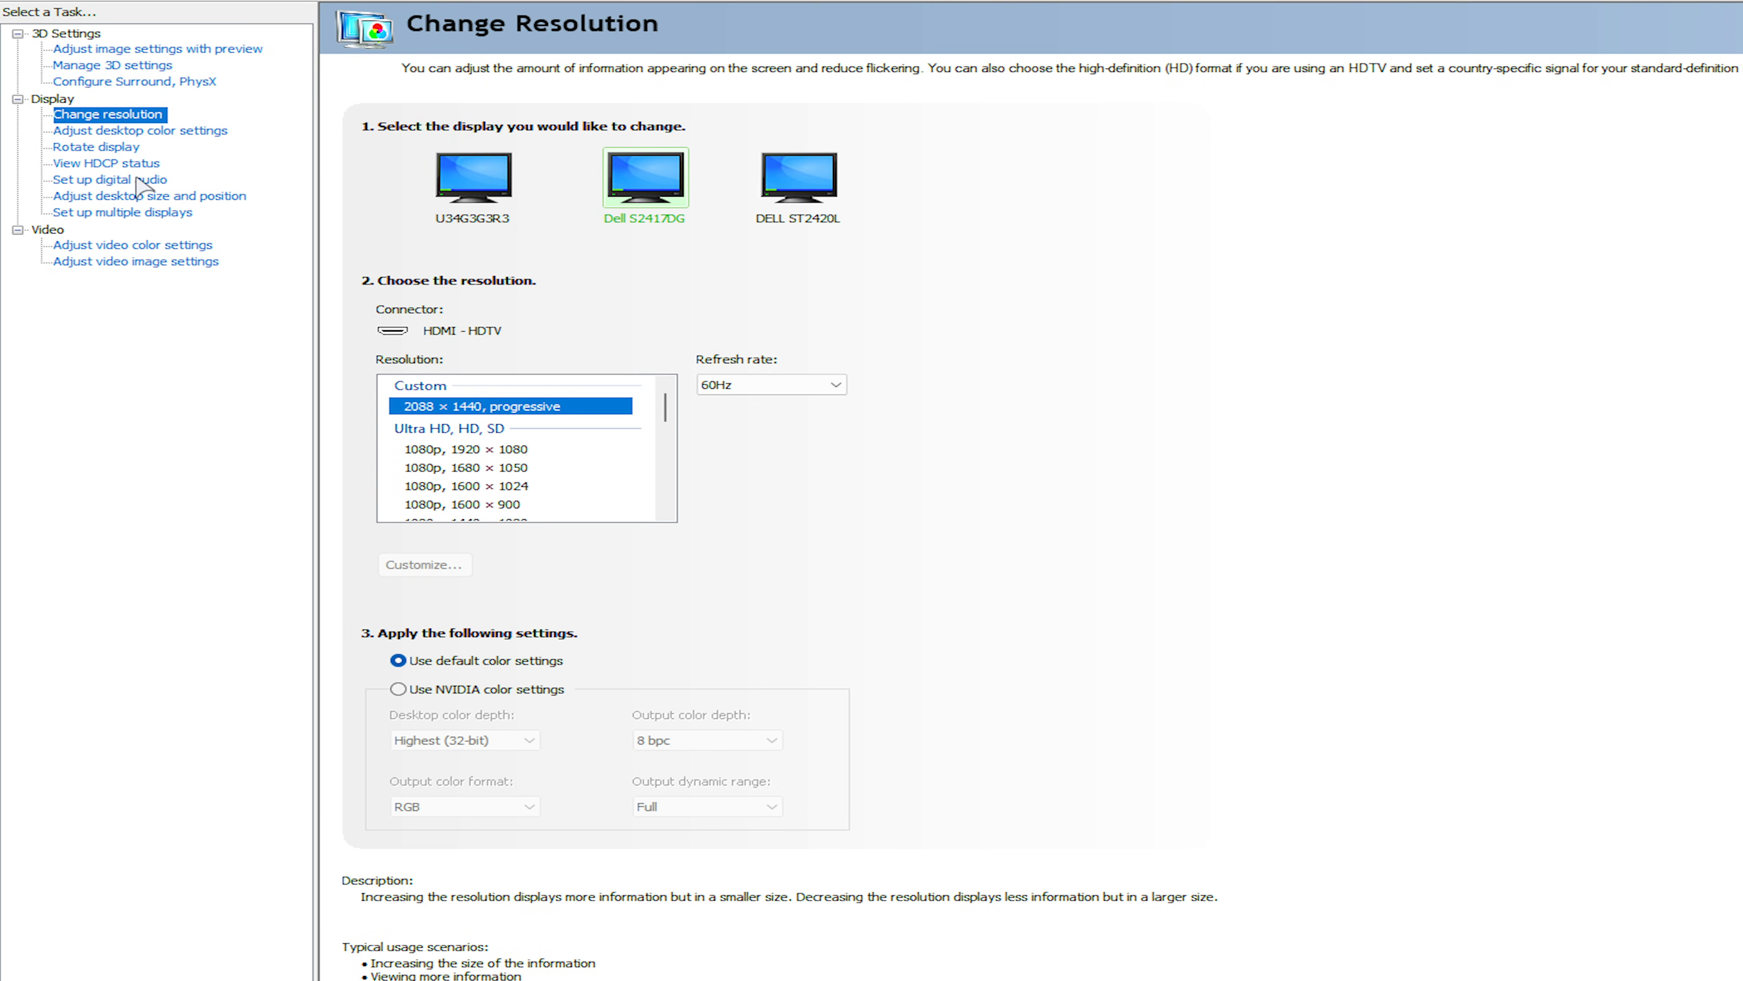
pyautogui.click(140, 197)
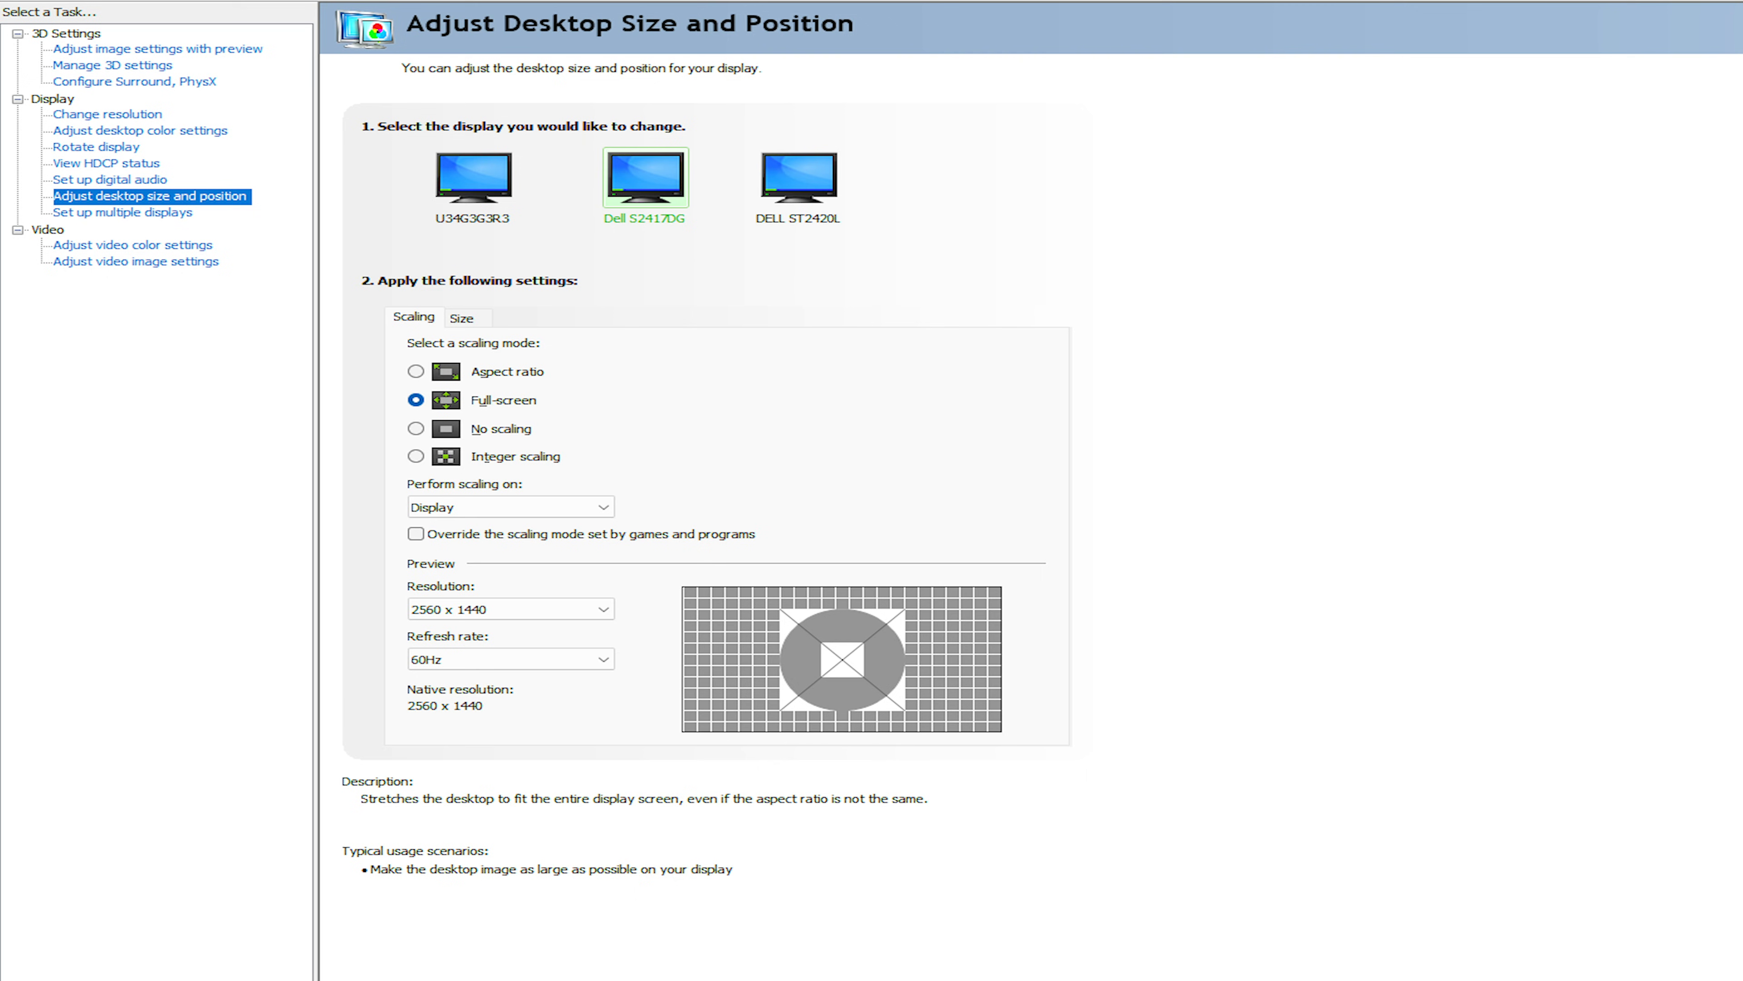
pyautogui.moveTo(670, 204)
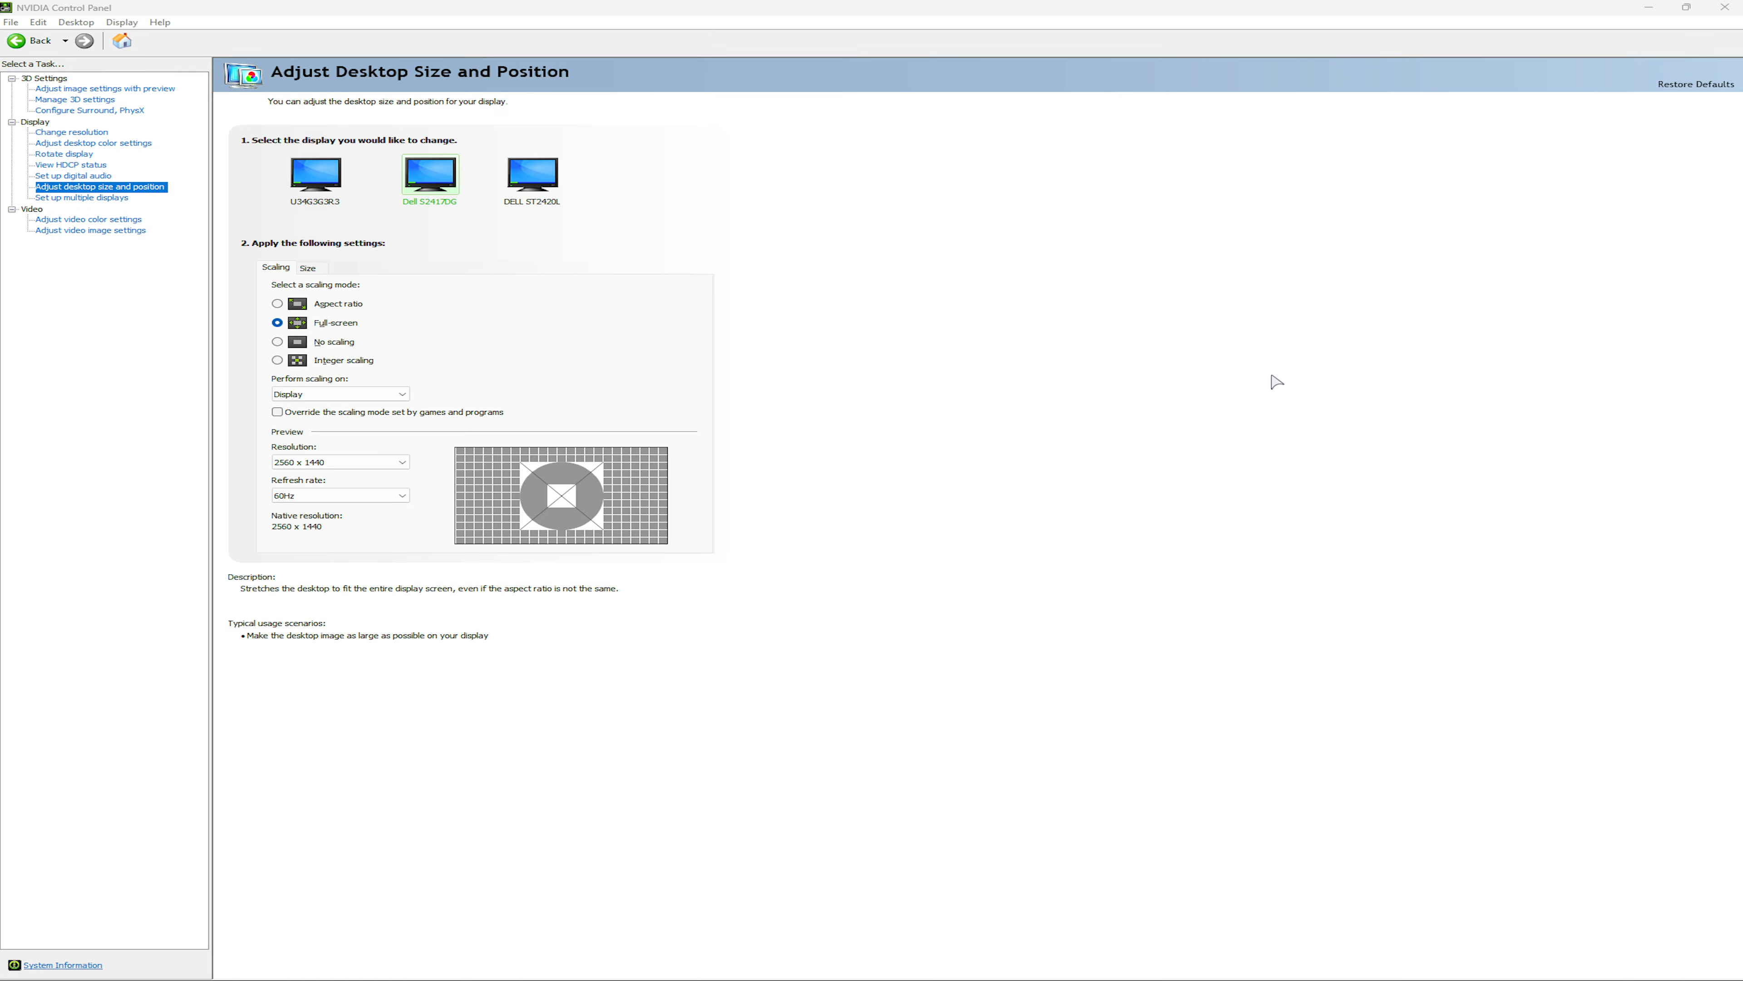
pyautogui.moveTo(1279, 384)
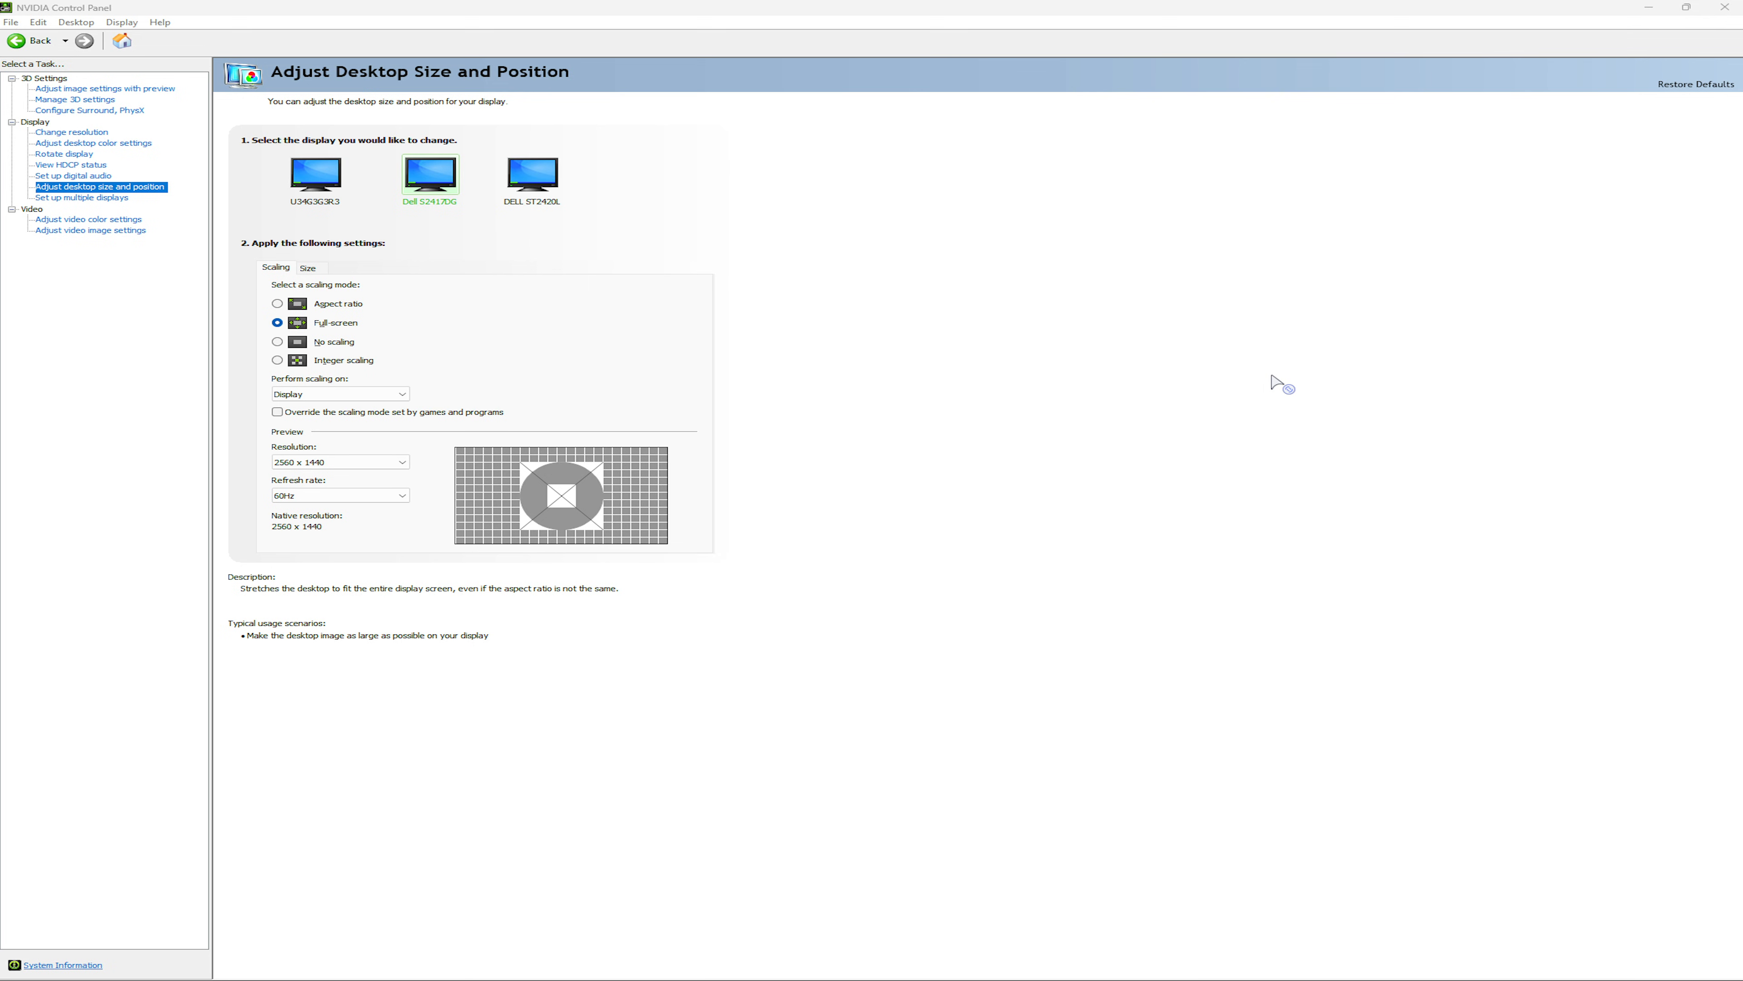
pyautogui.moveTo(1277, 382)
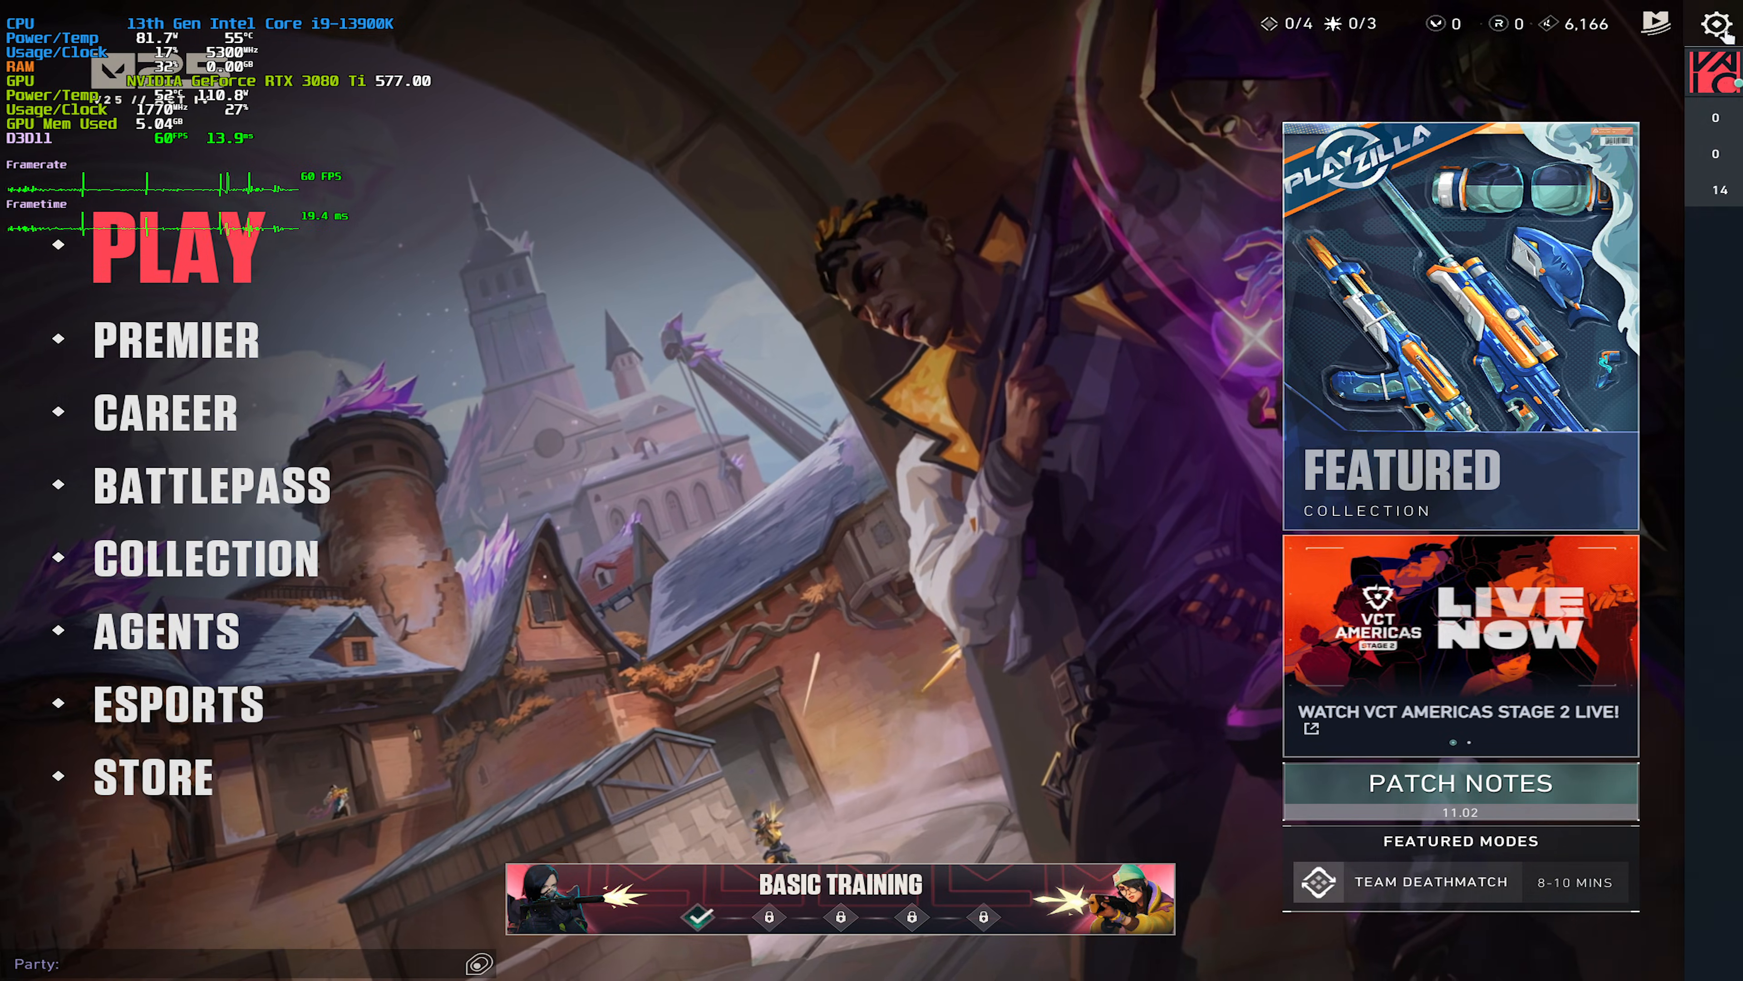
# - Apply Valorant video settings with Custom resolution and Fill aspect ratio method
pyautogui.click(1716, 25)
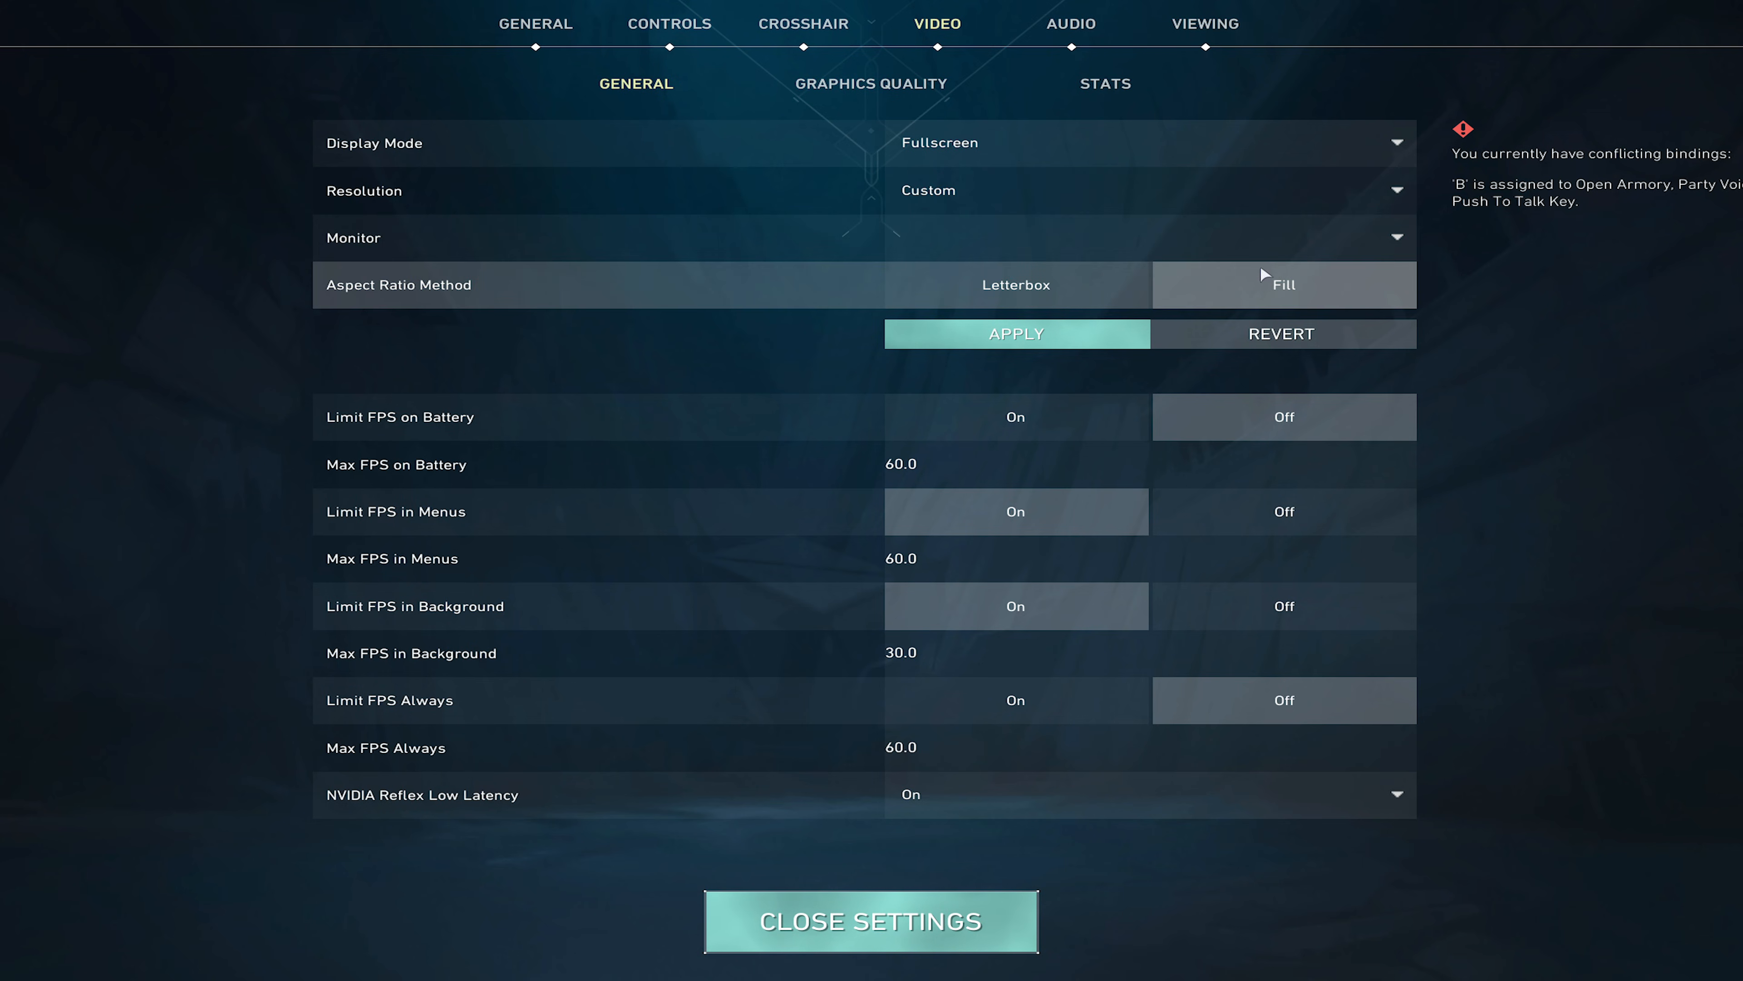
pyautogui.moveTo(1084, 369)
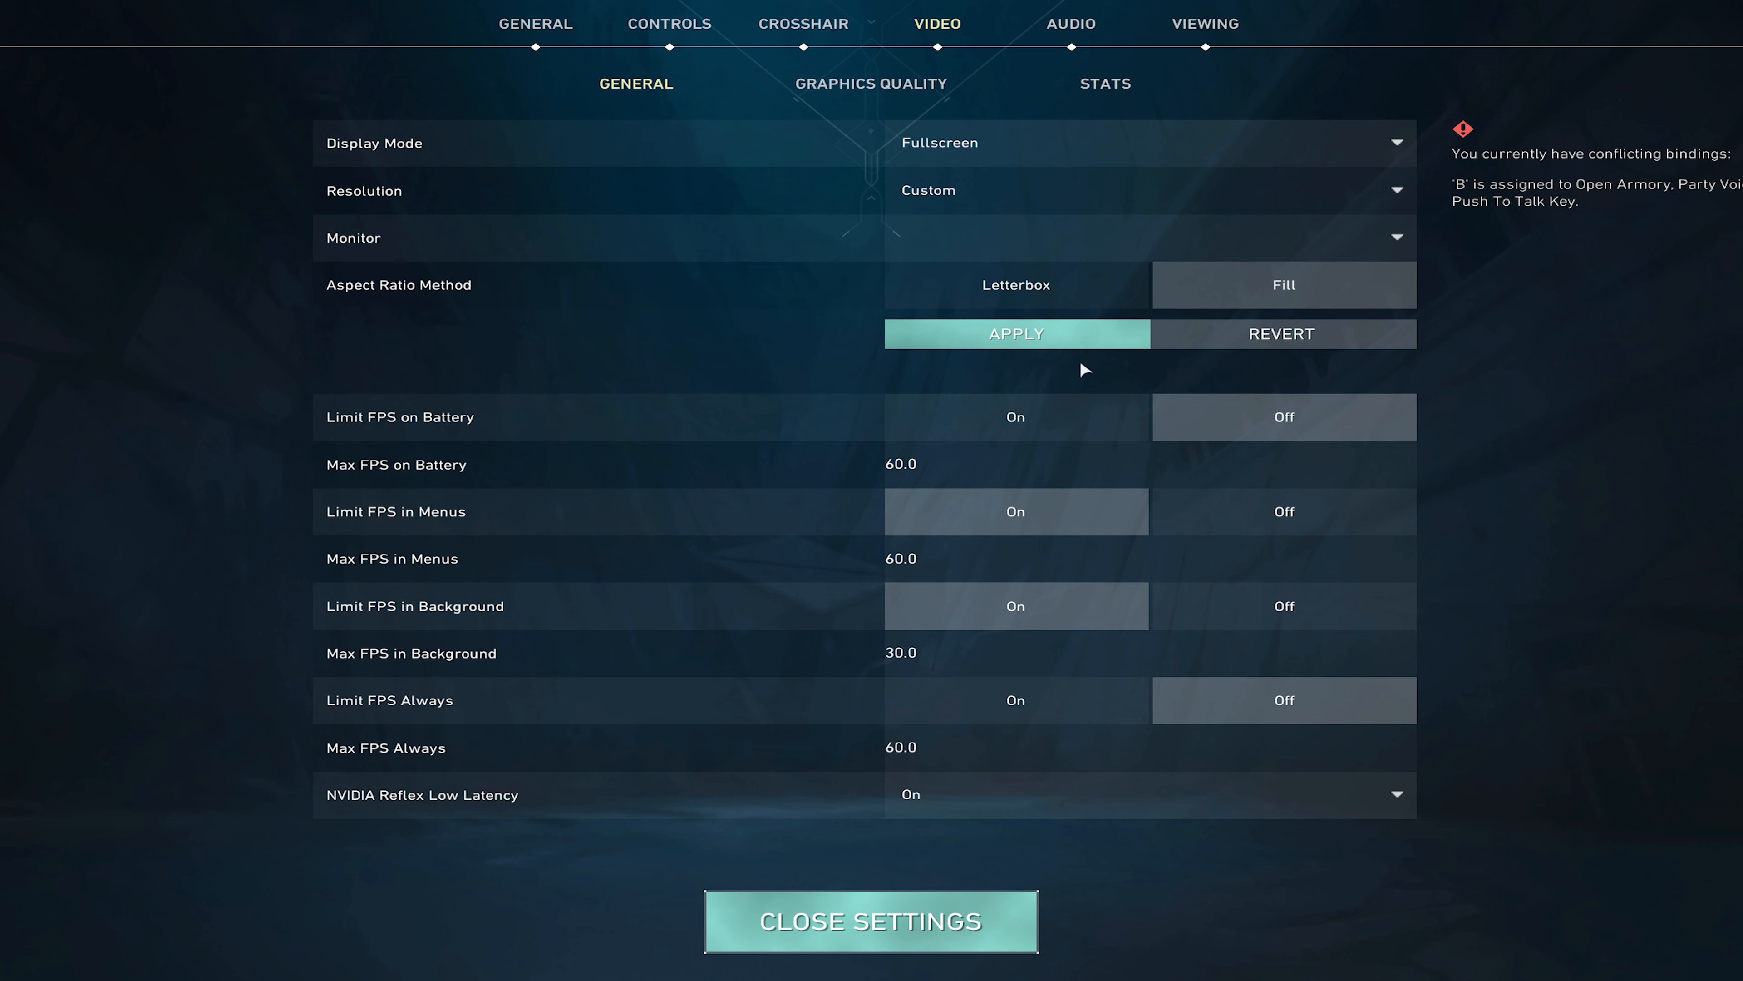
pyautogui.click(871, 921)
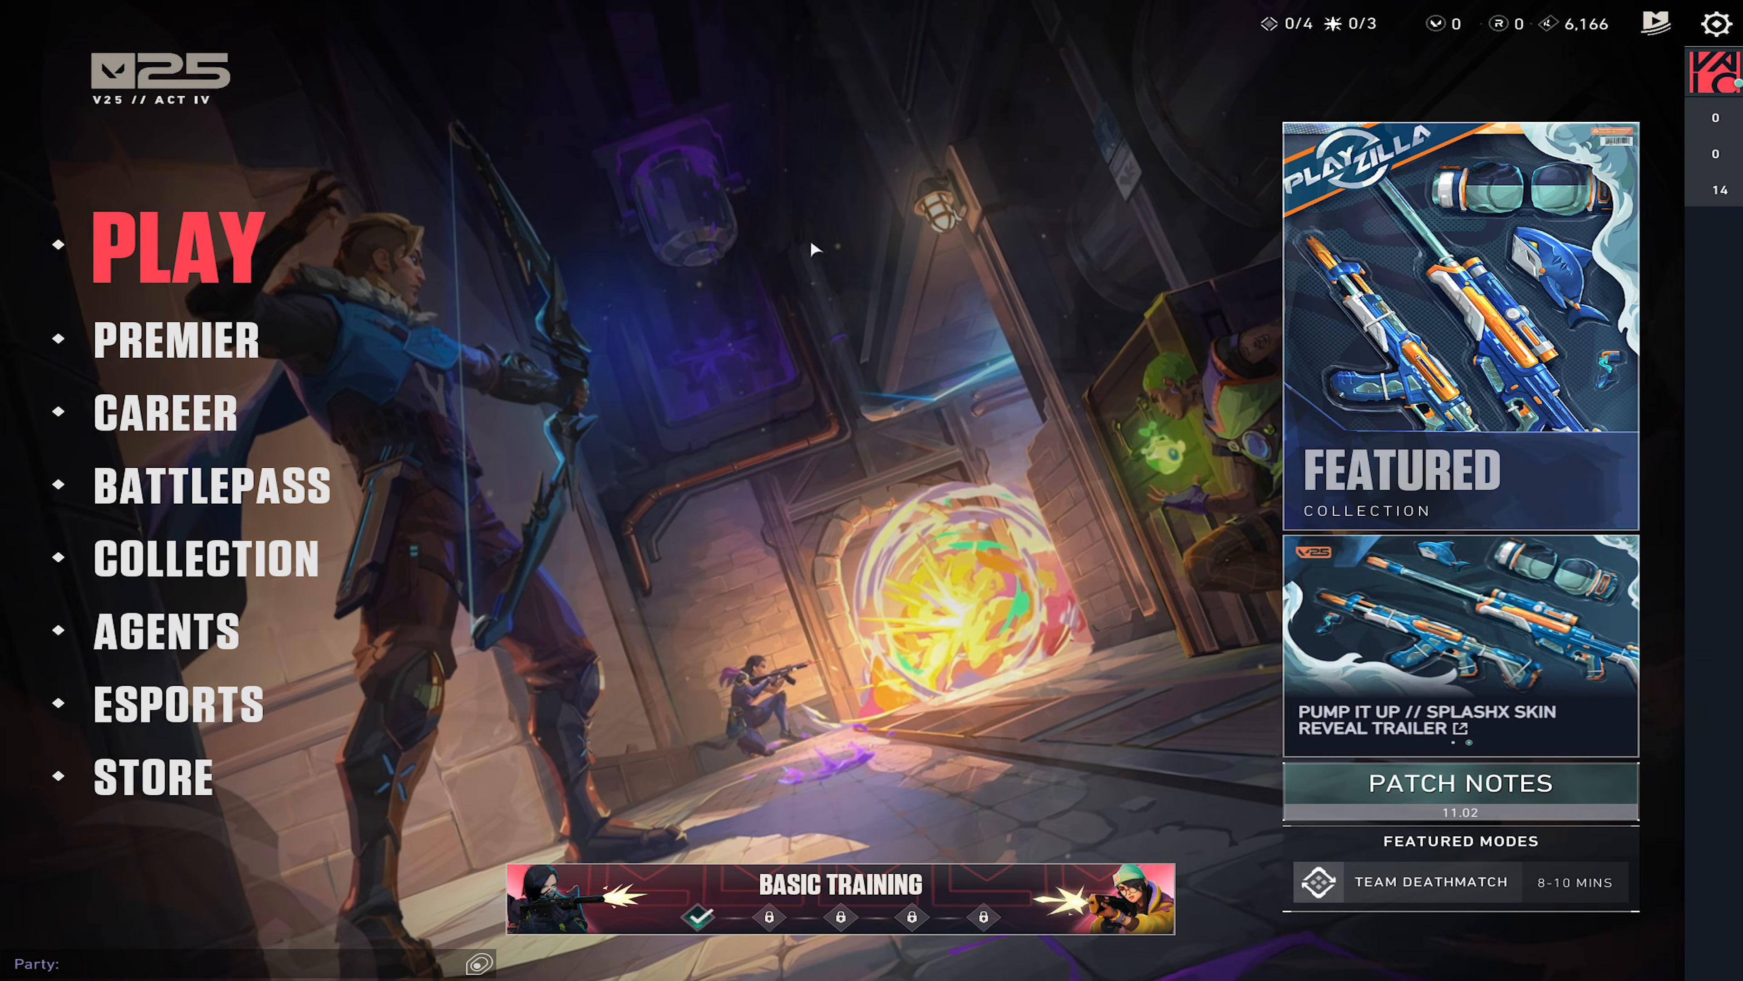
# - Load into the shooting range via Play > Custom Game > Practice
pyautogui.click(172, 244)
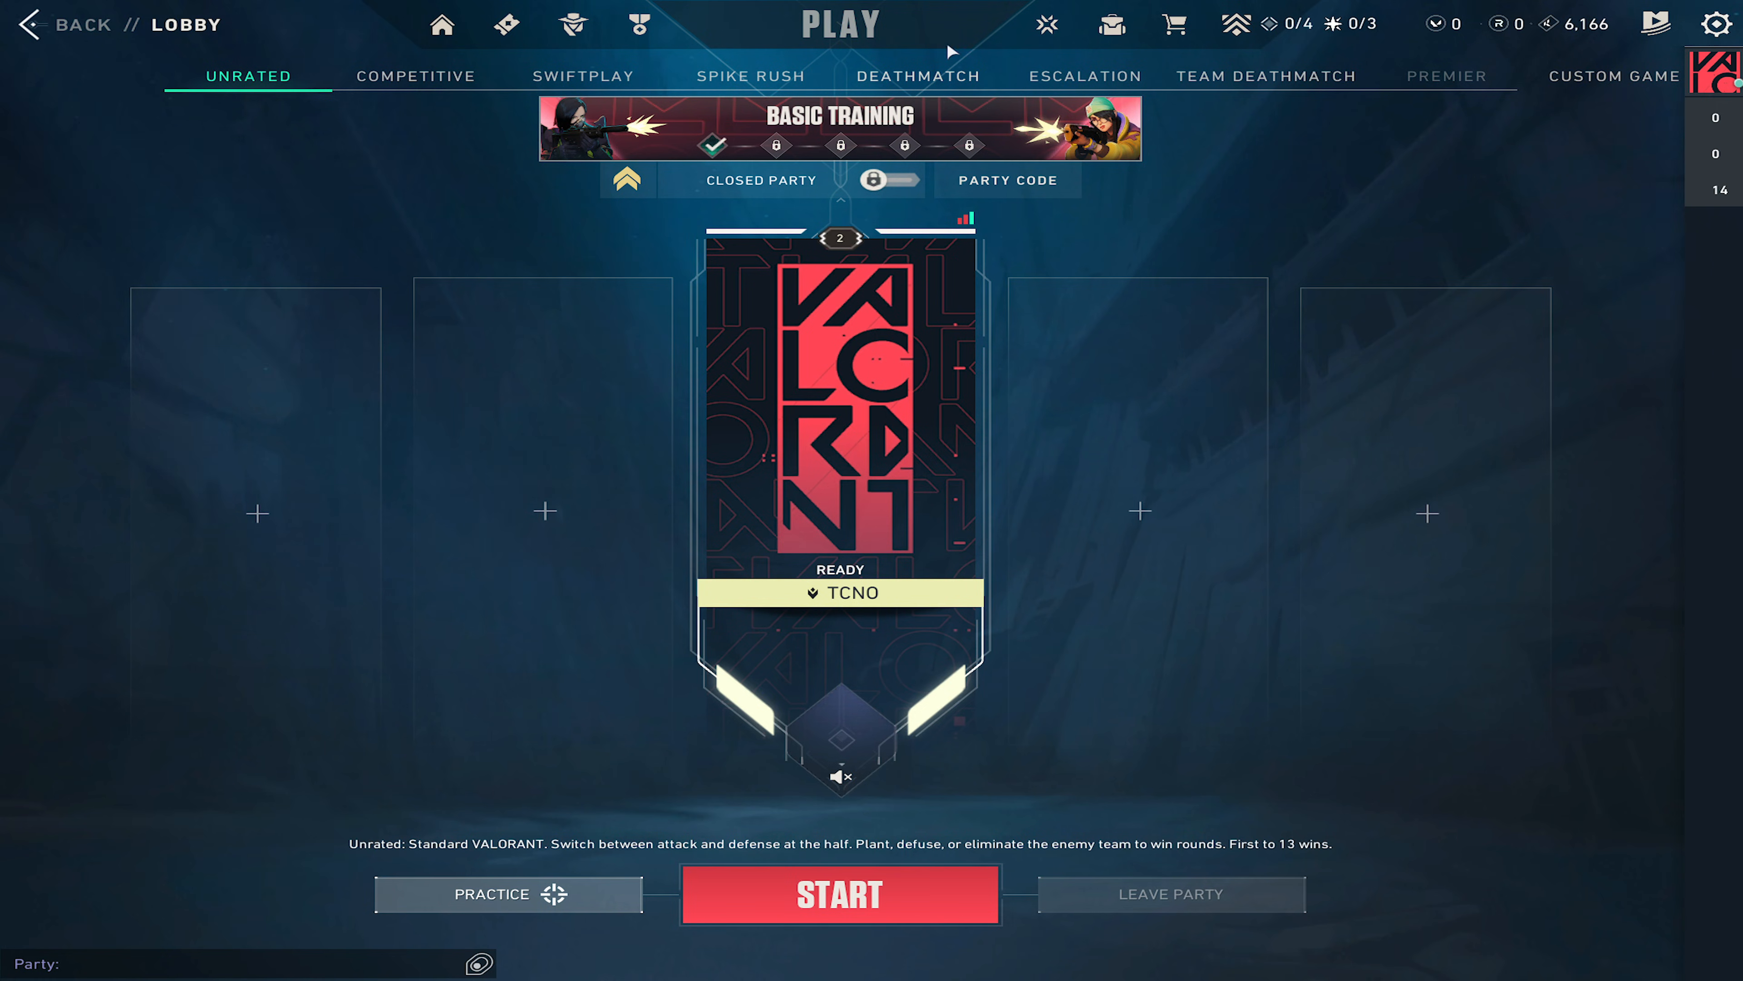
pyautogui.click(1611, 76)
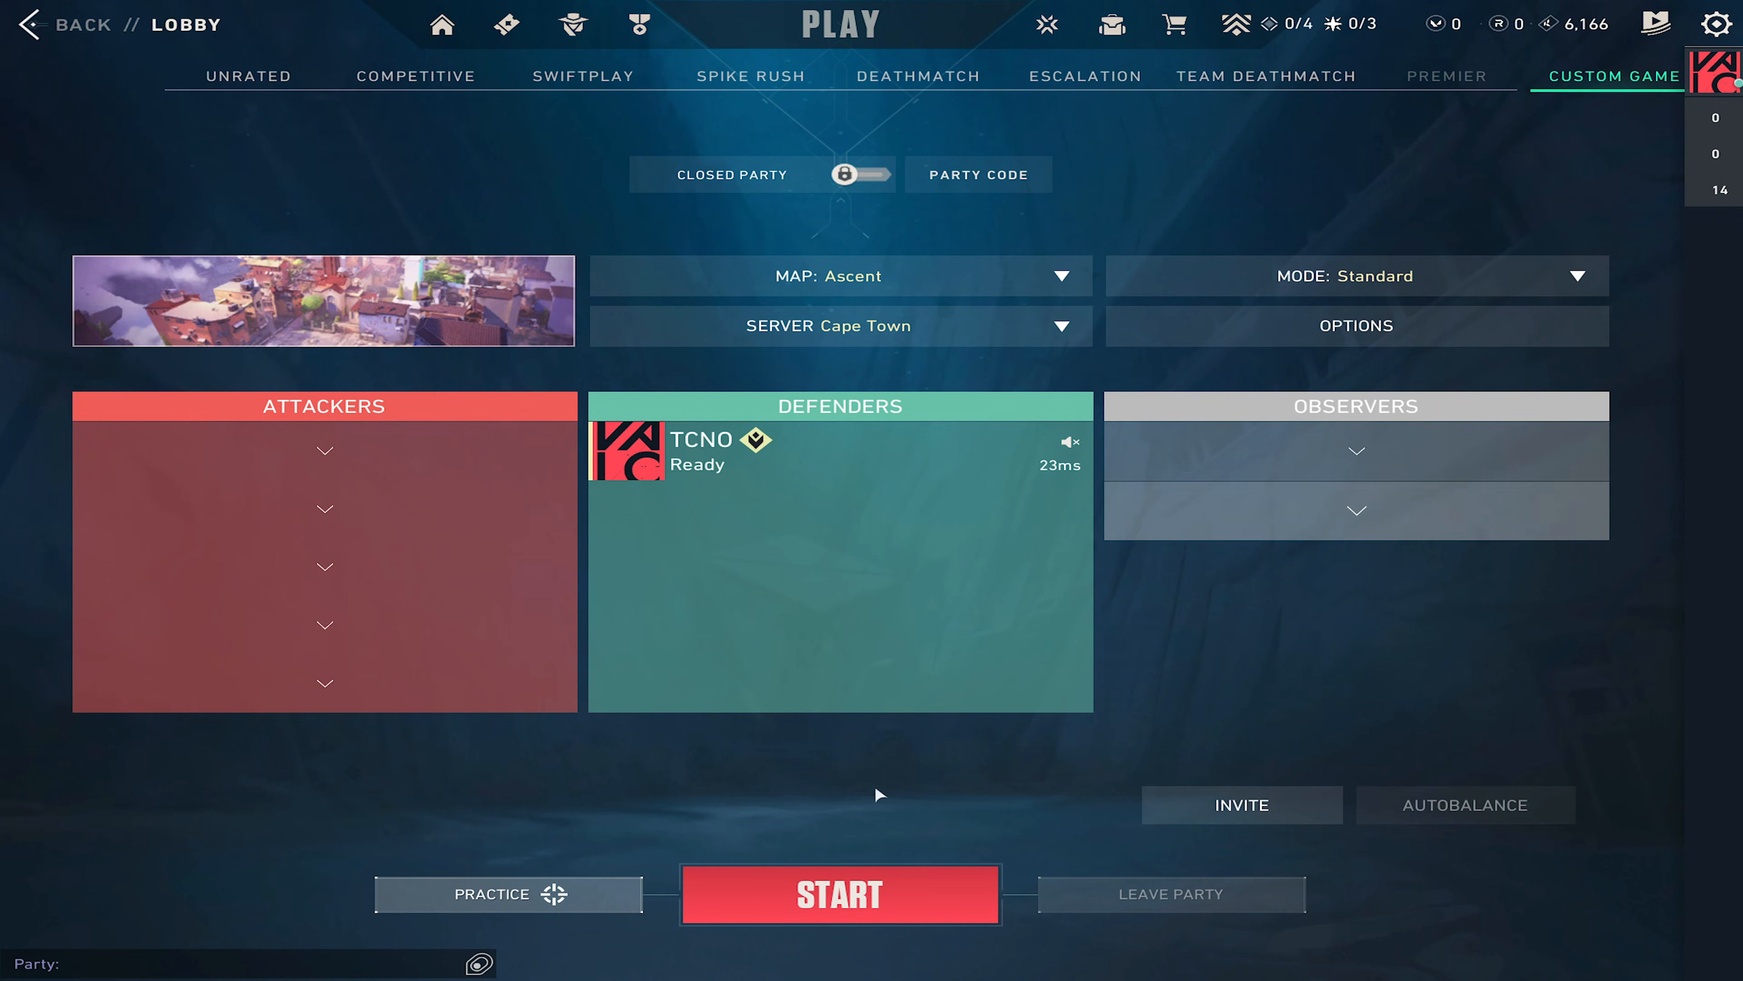
pyautogui.click(508, 894)
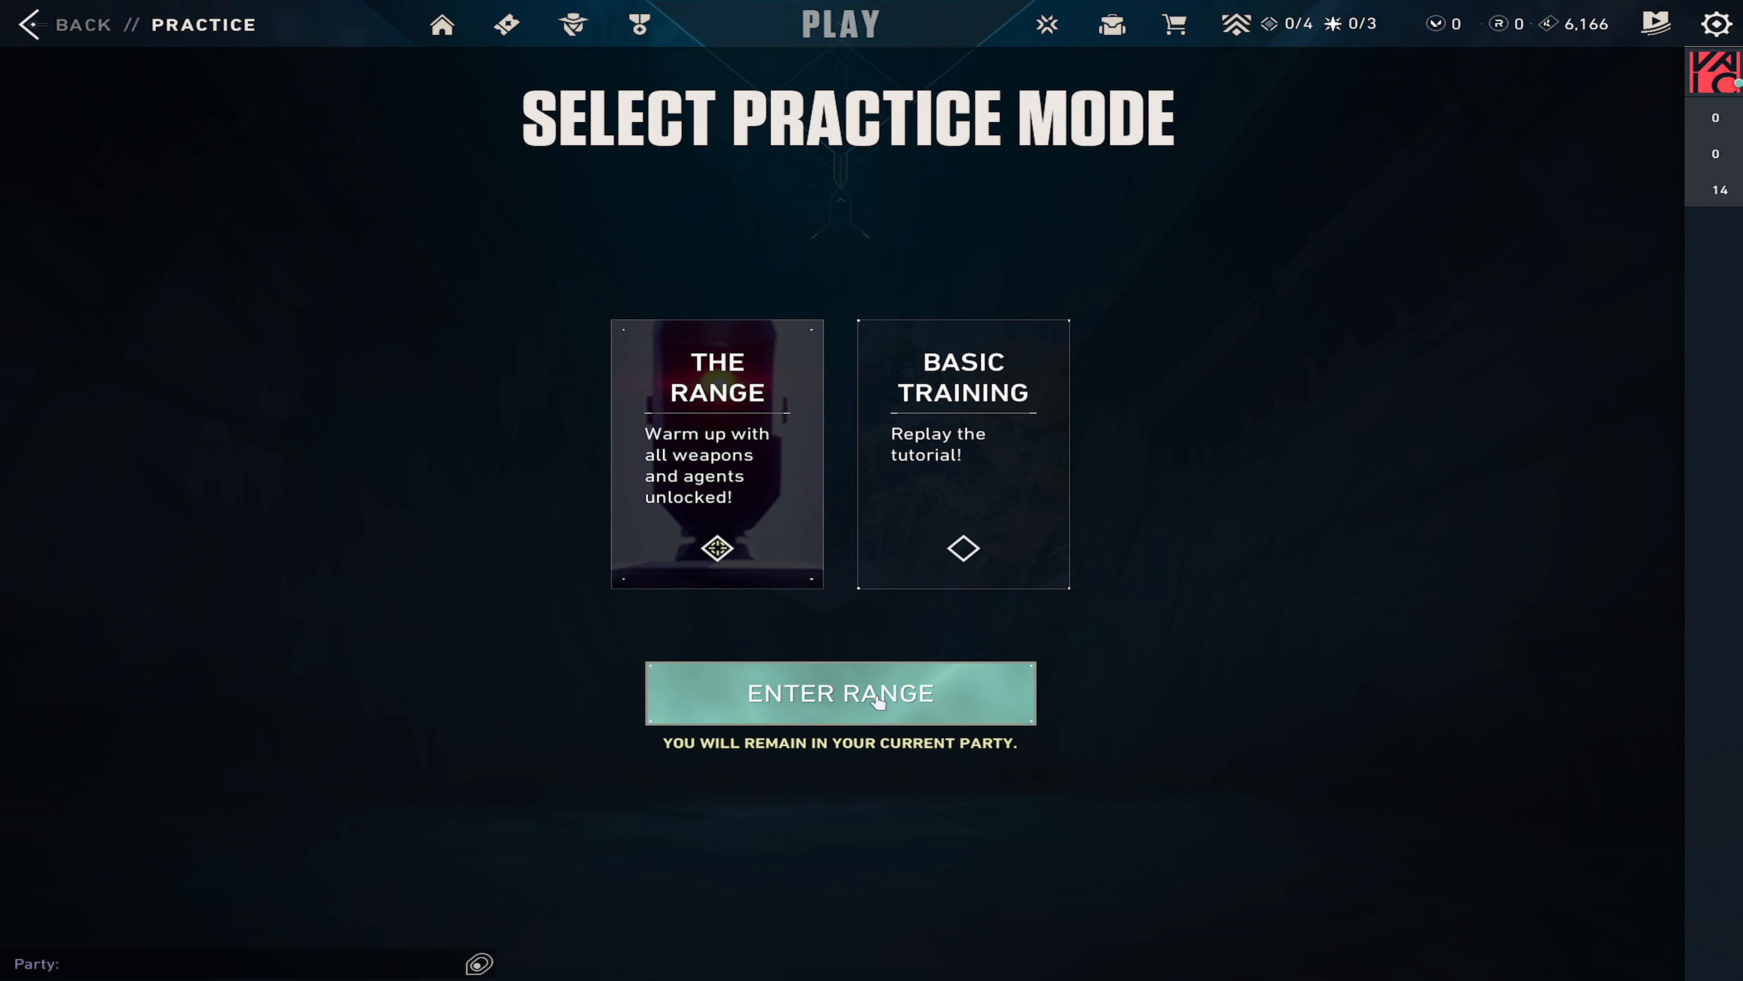
pyautogui.click(838, 693)
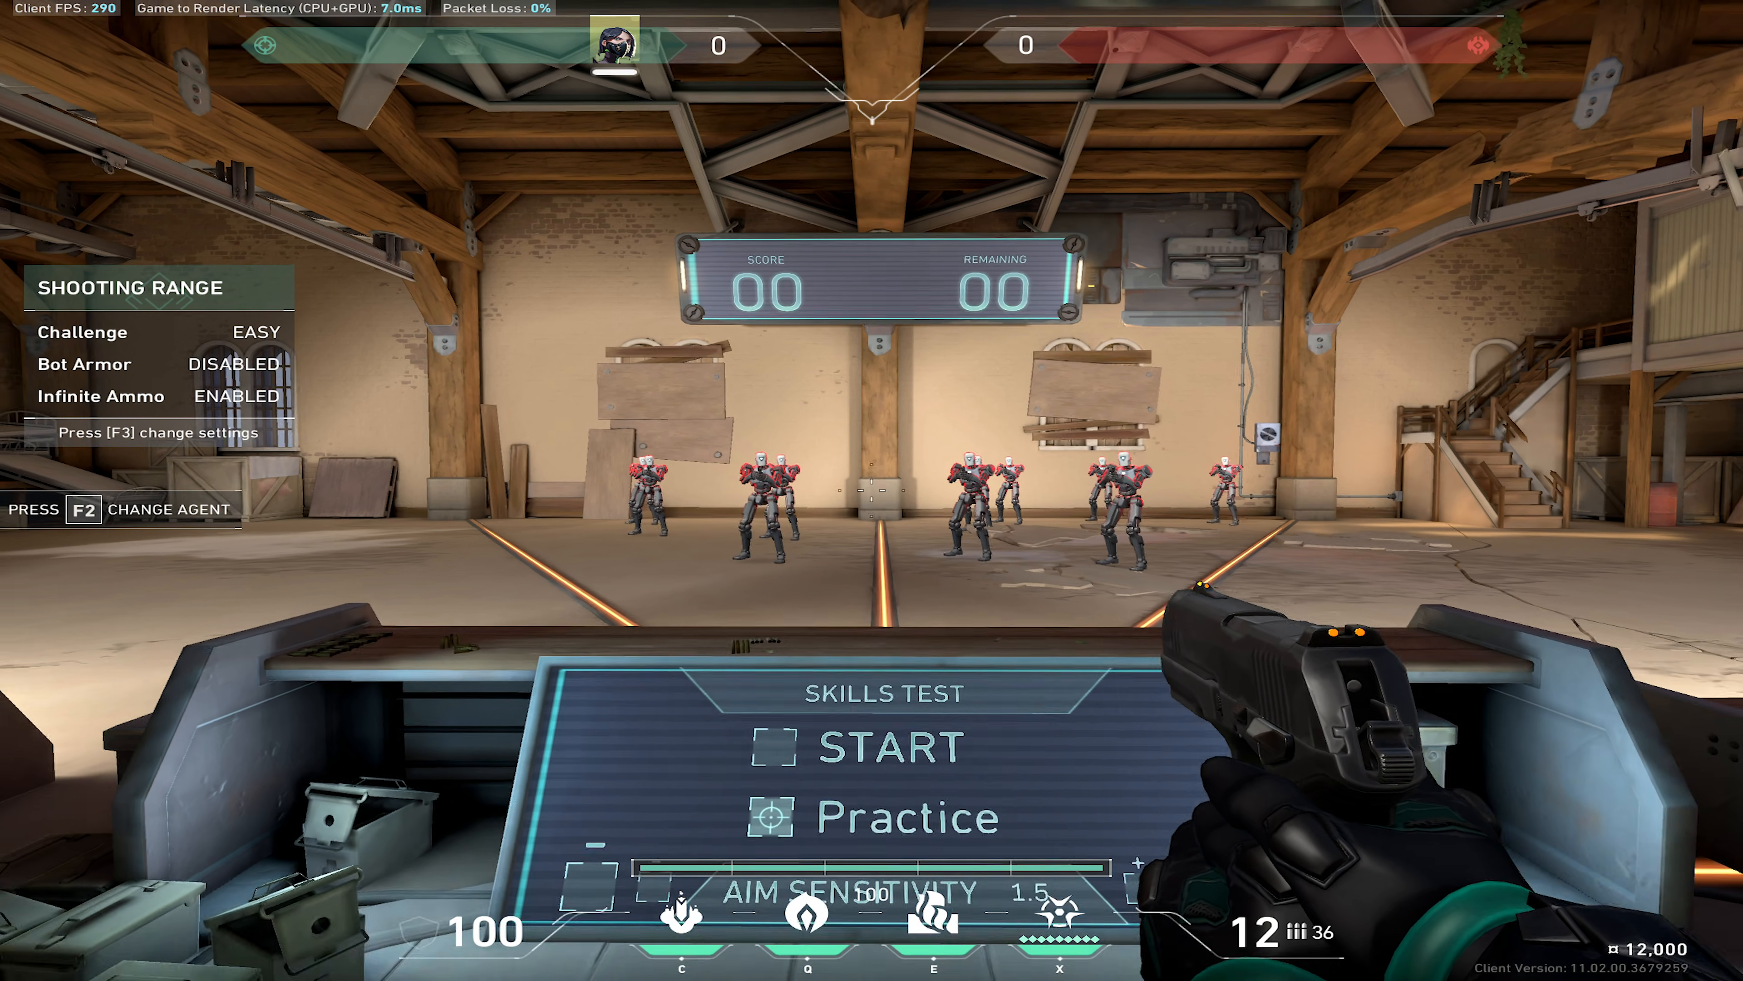